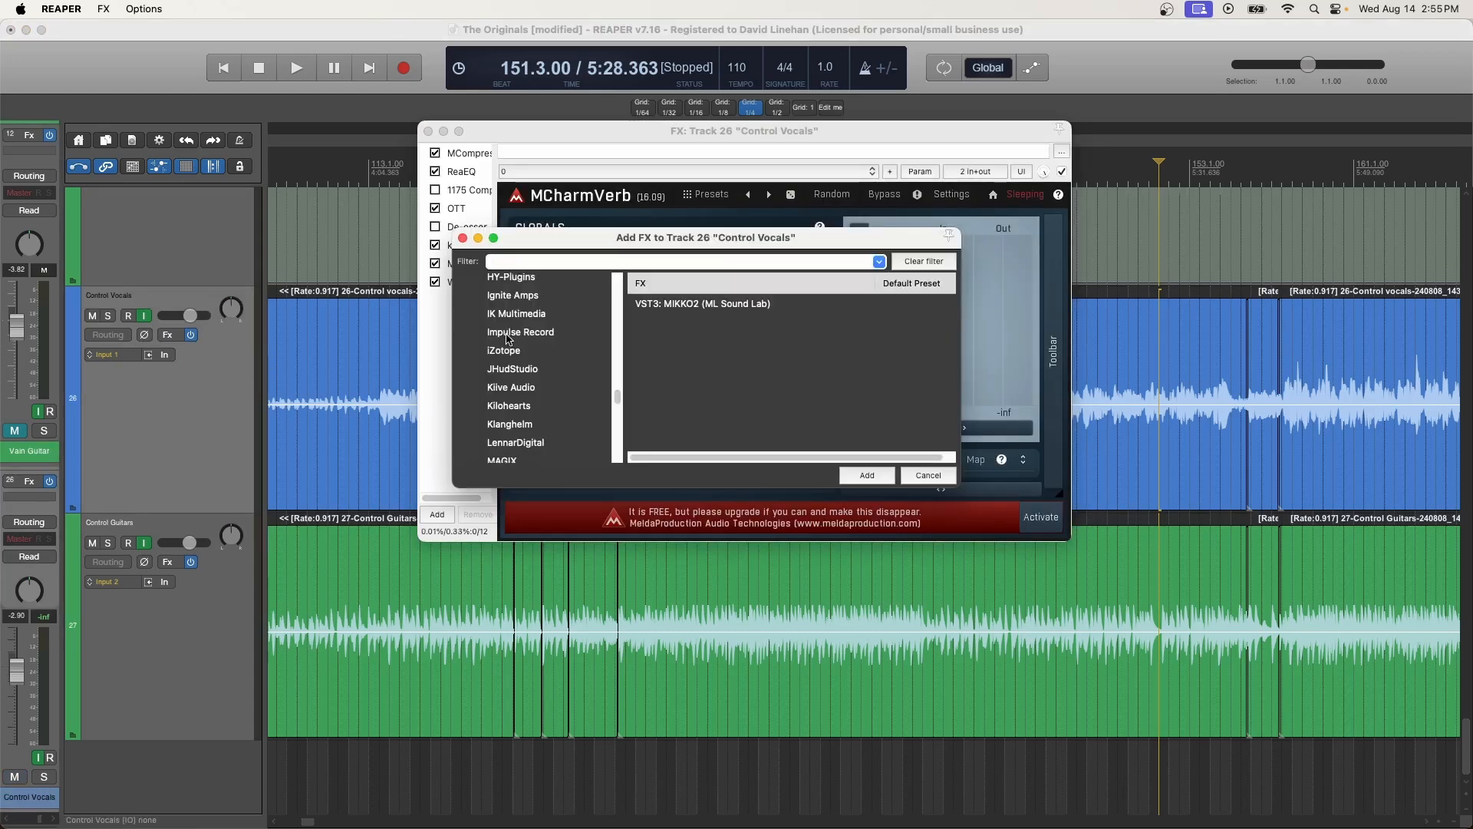
Step: Close the Control Vocals FX windows and bring up Finder on Macintosh HD
click(496, 300)
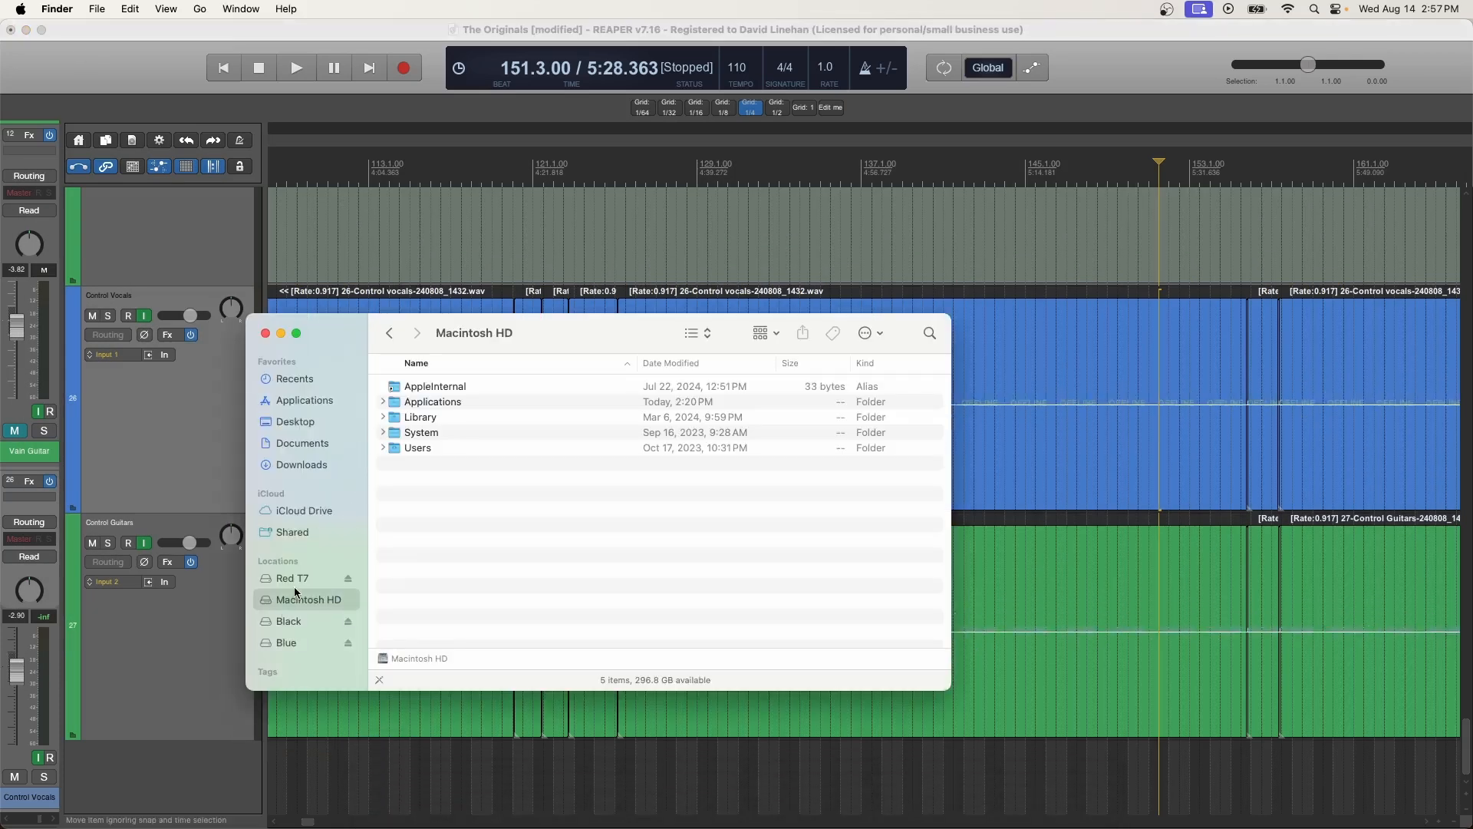
Step: Browse Macintosh HD to Library > Audio > Plug-Ins > Components, then return to REAPER
click(420, 416)
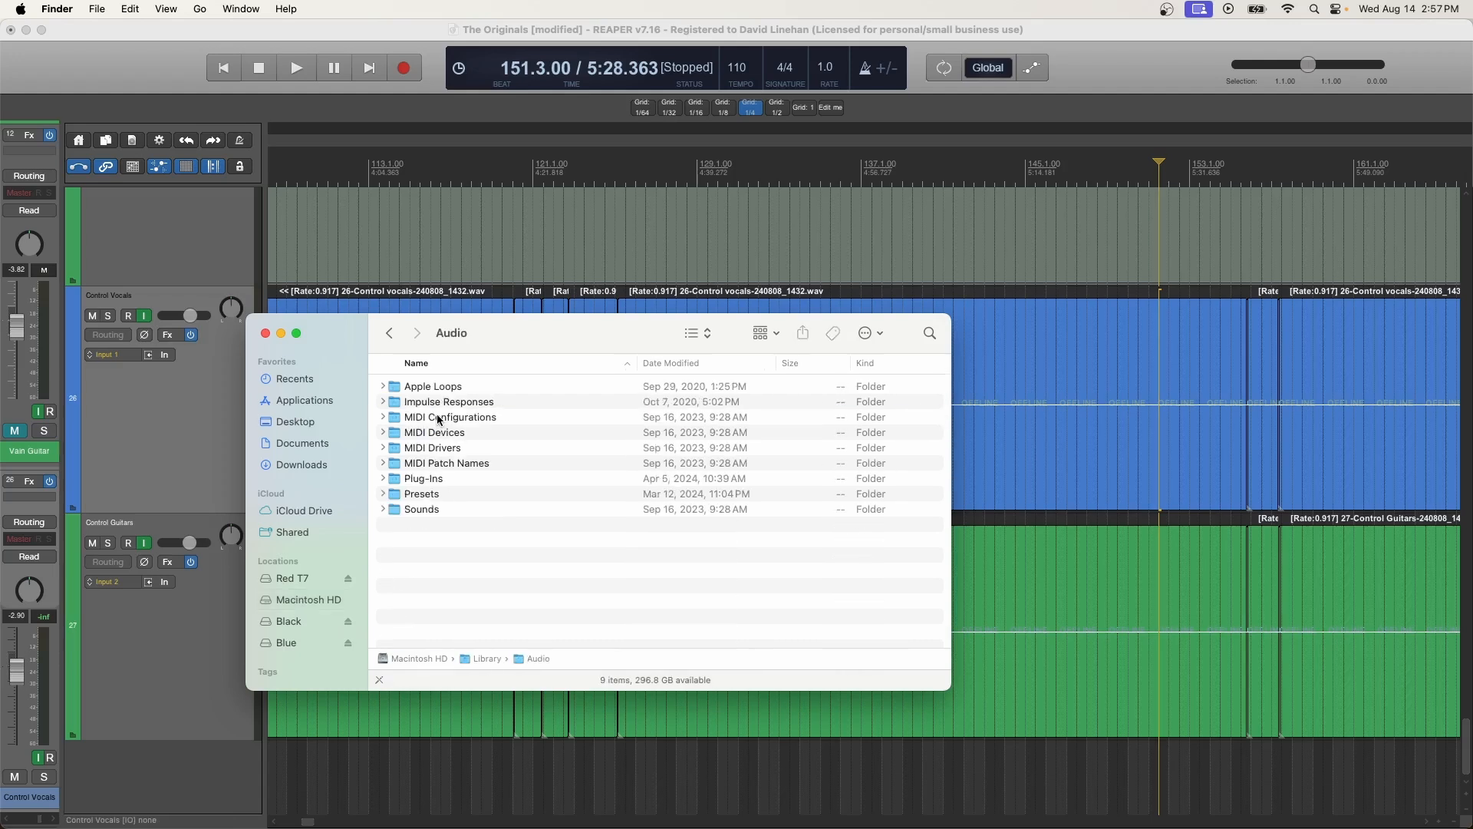
double_click(423, 479)
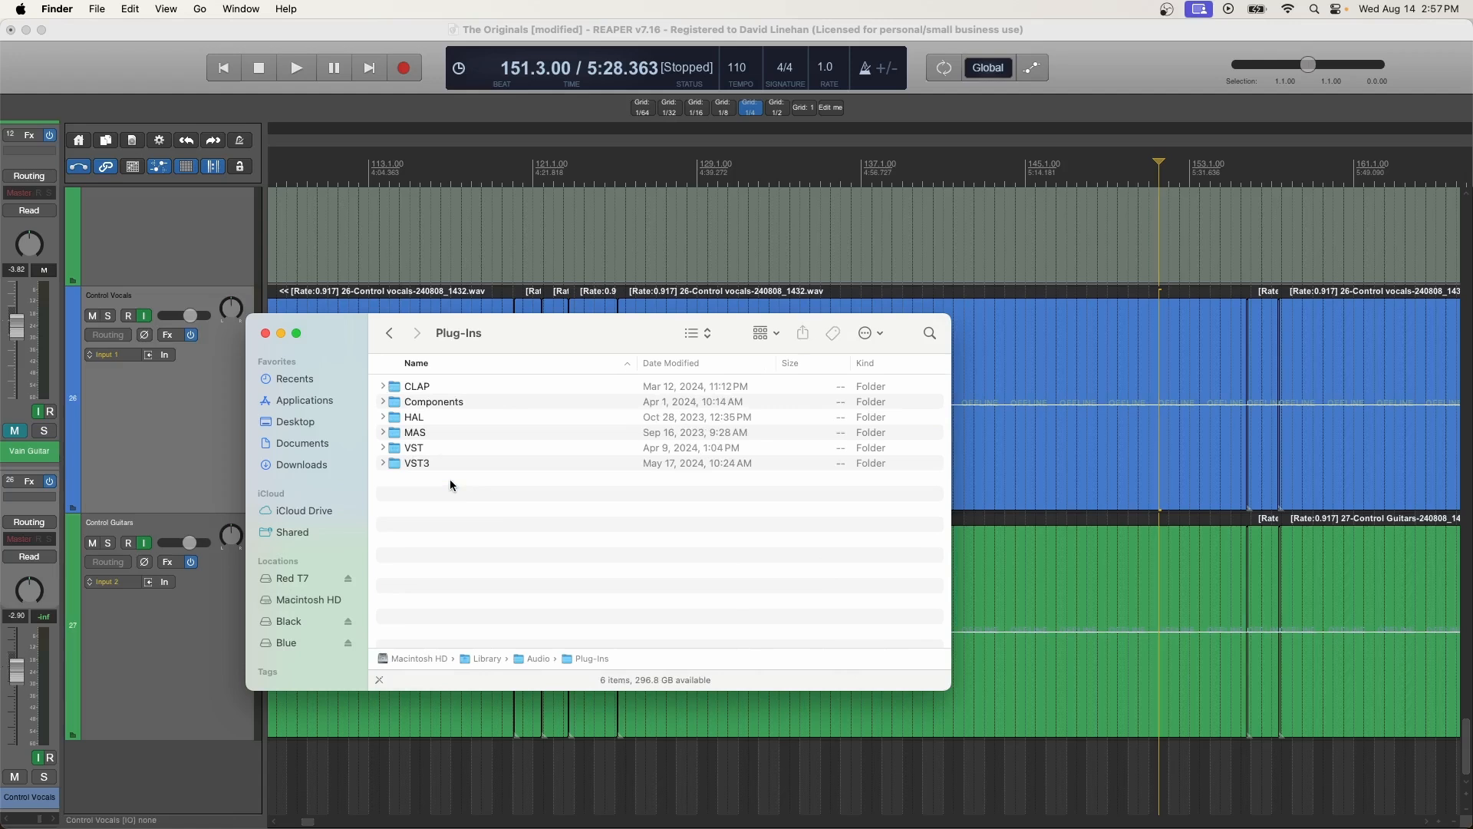
mouse_move(428, 454)
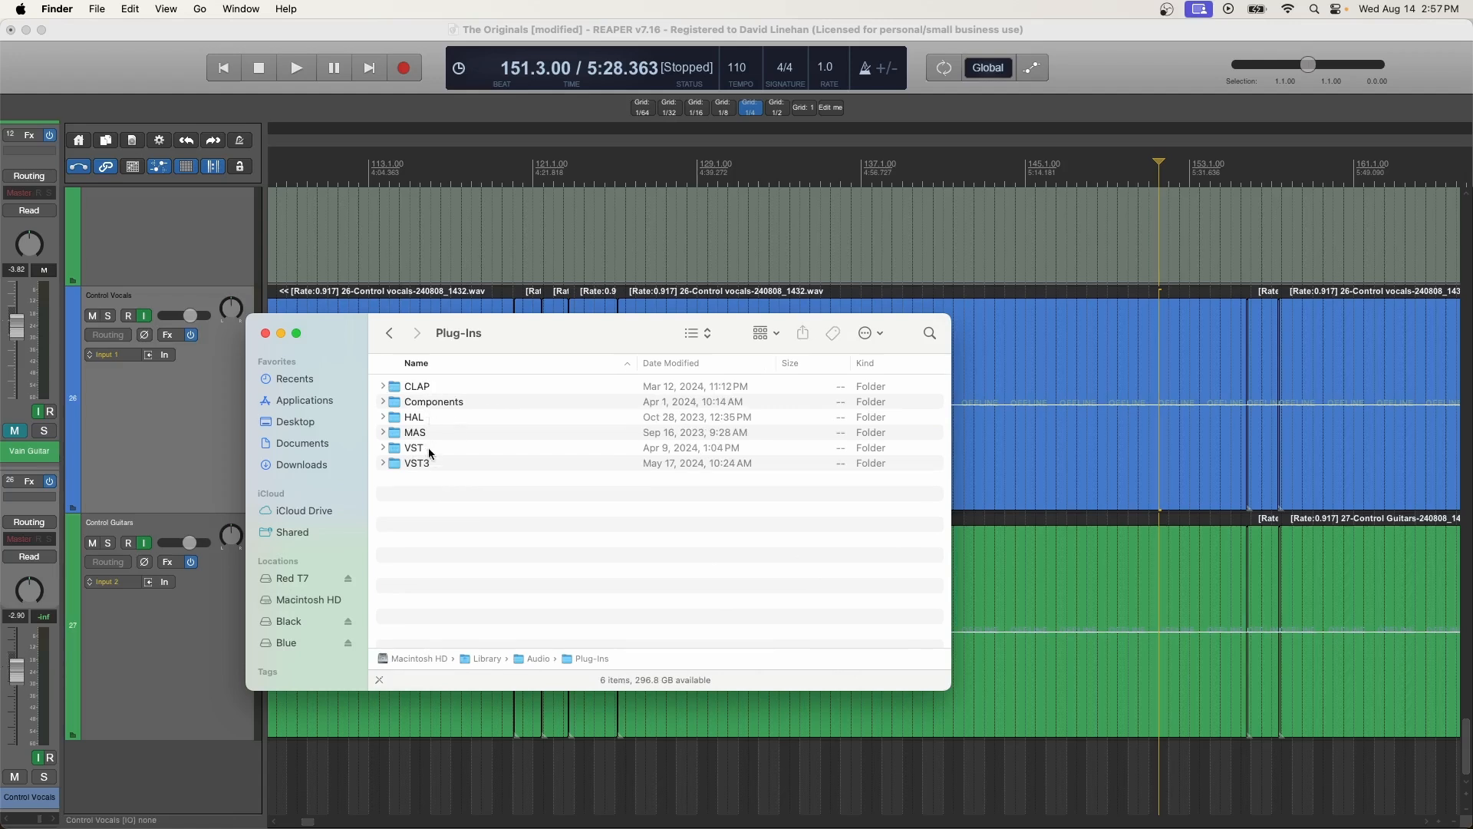
mouse_move(444, 406)
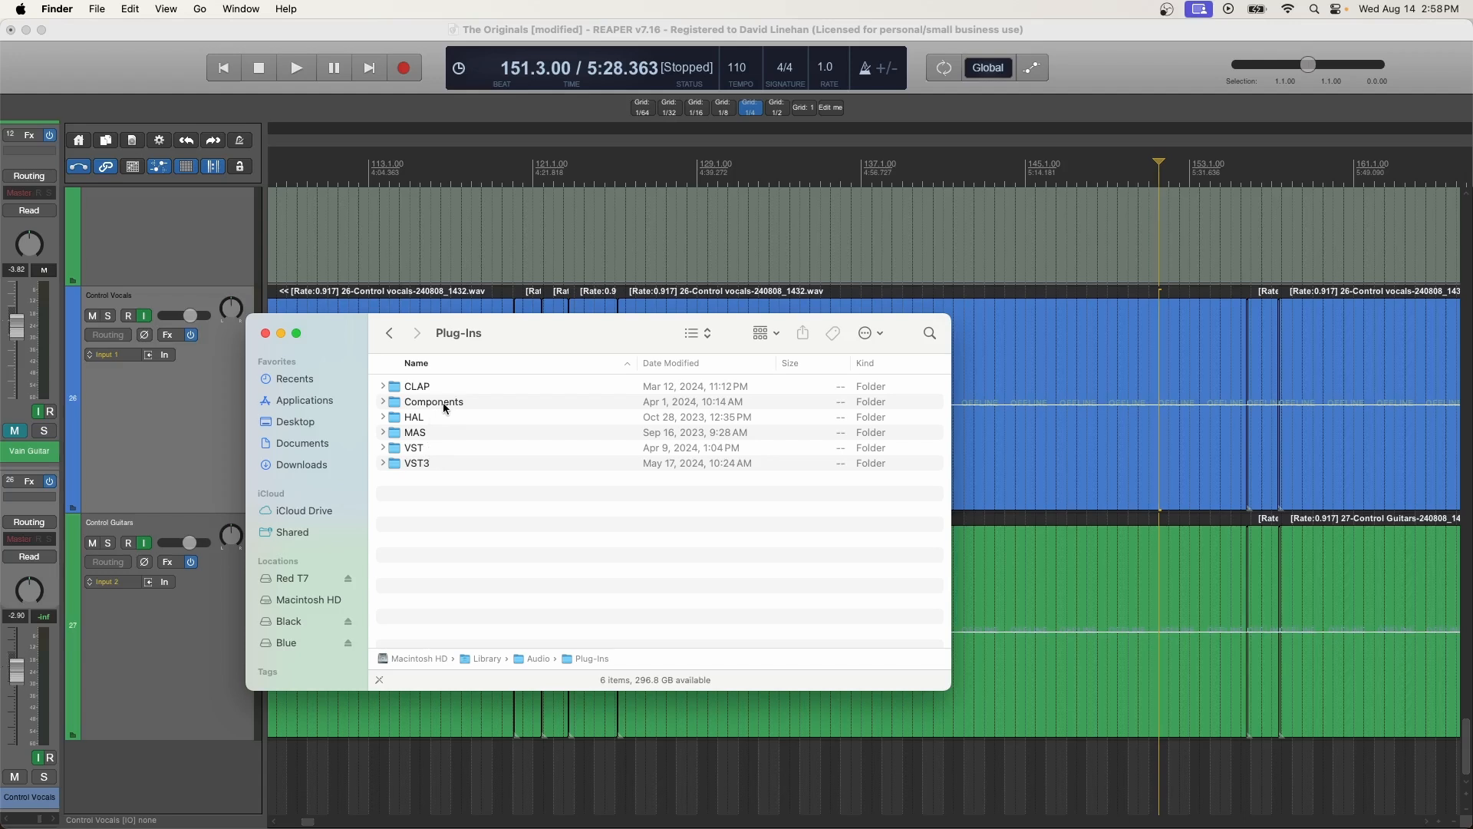
double_click(433, 401)
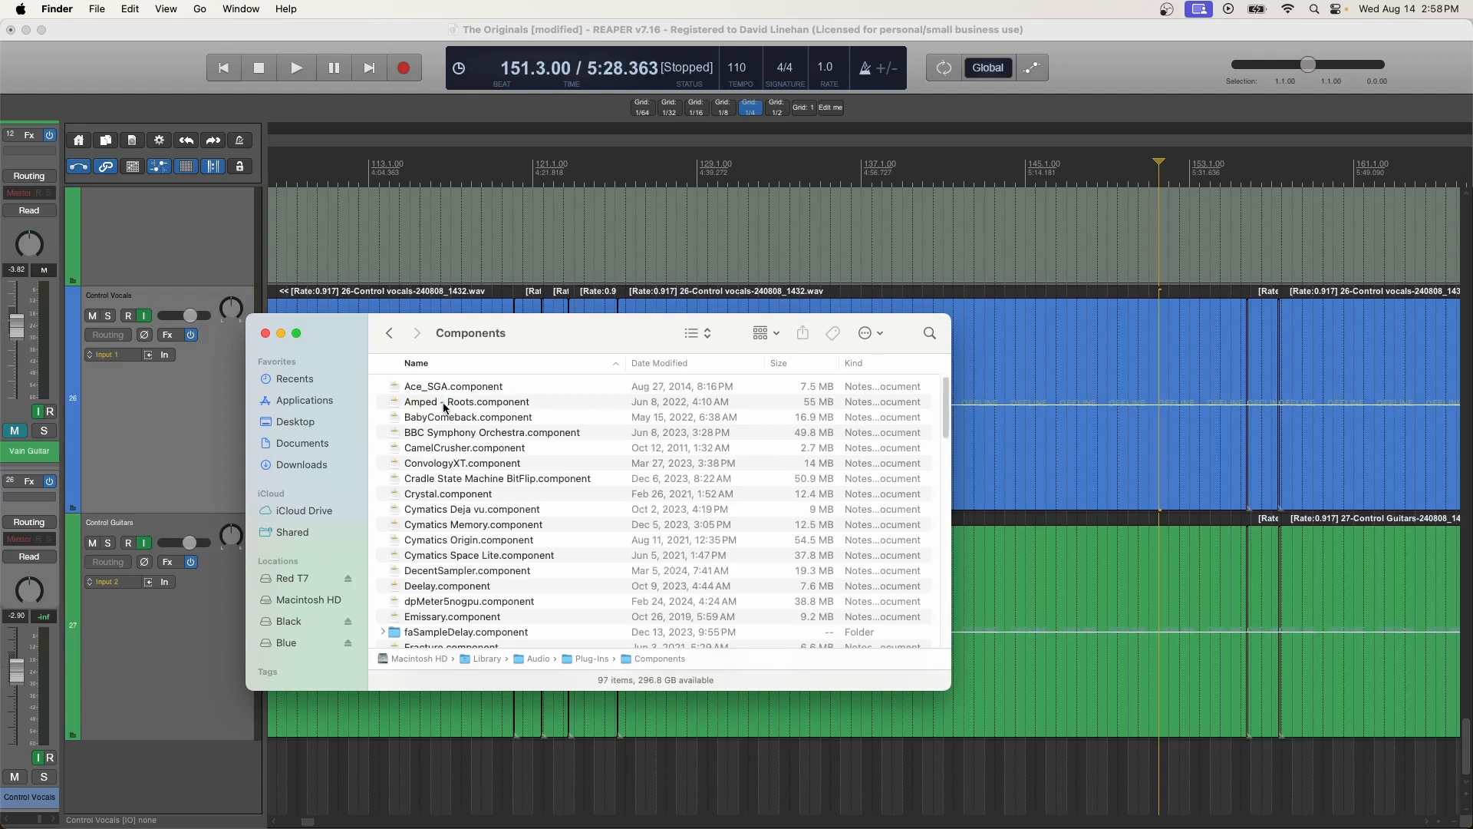
click(388, 333)
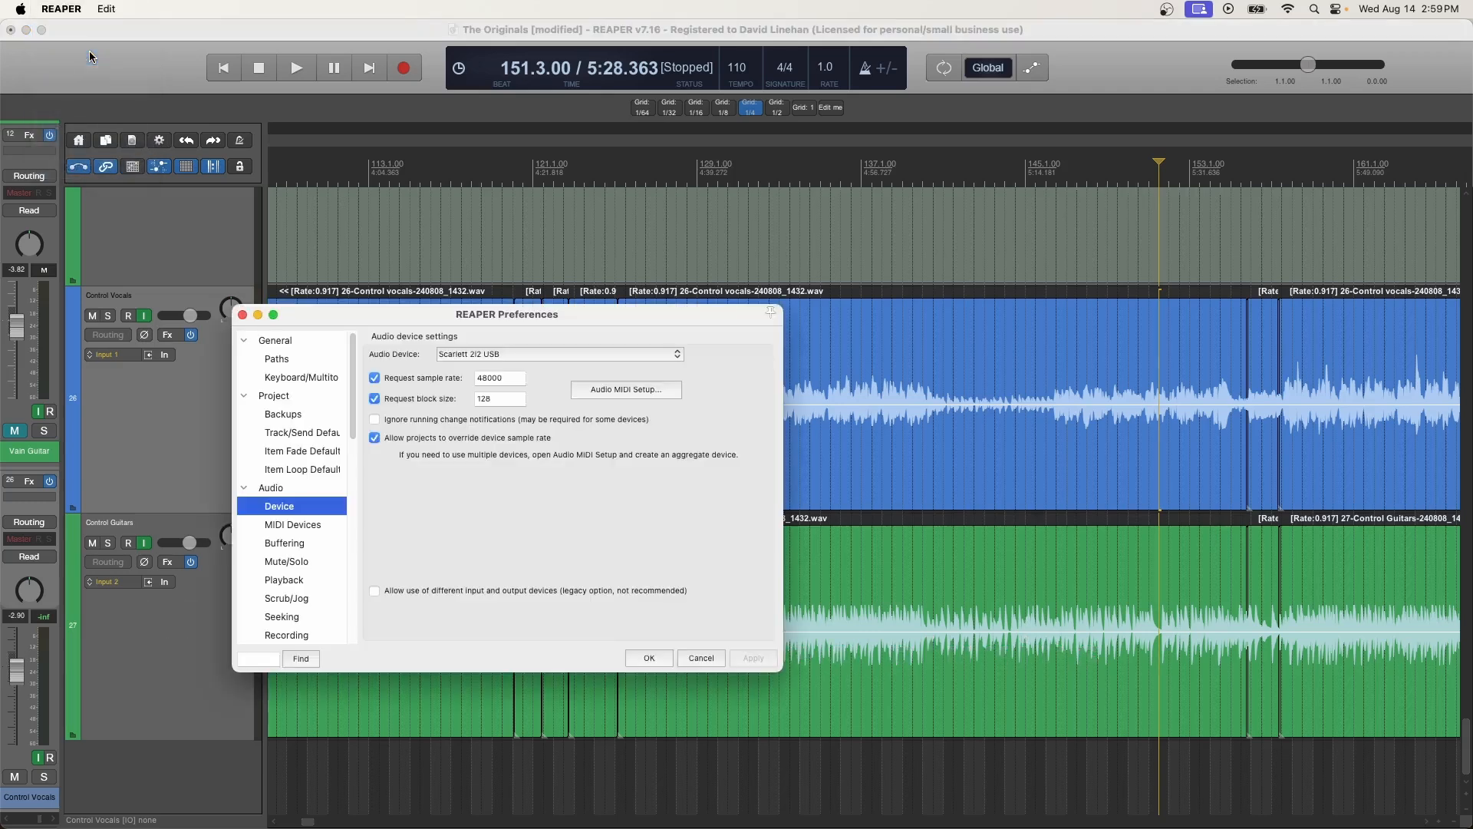
Step: Show the Plug-ins > VST preferences page and start a VST re-scan
scroll(down, 3)
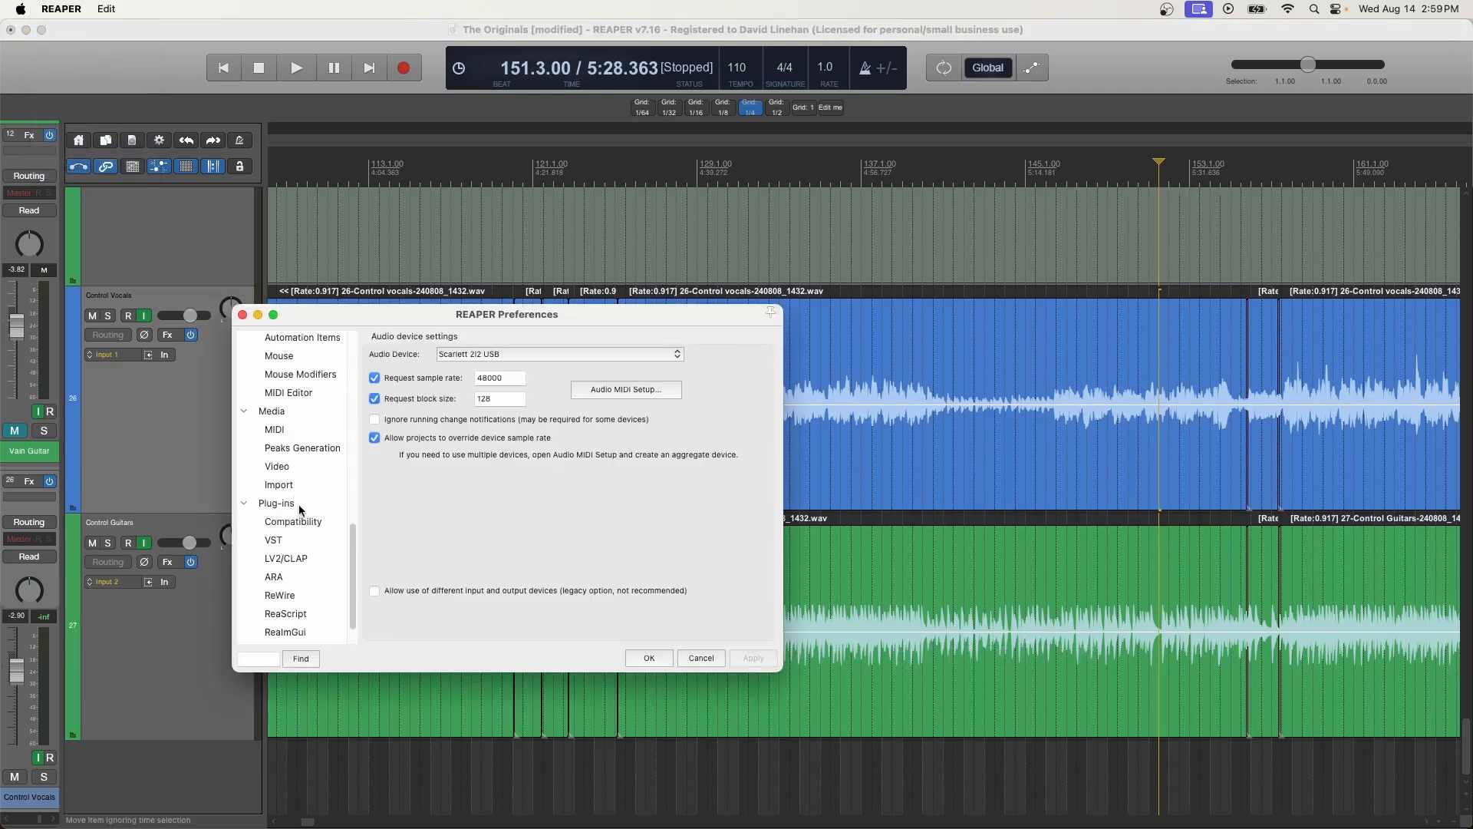
click(273, 539)
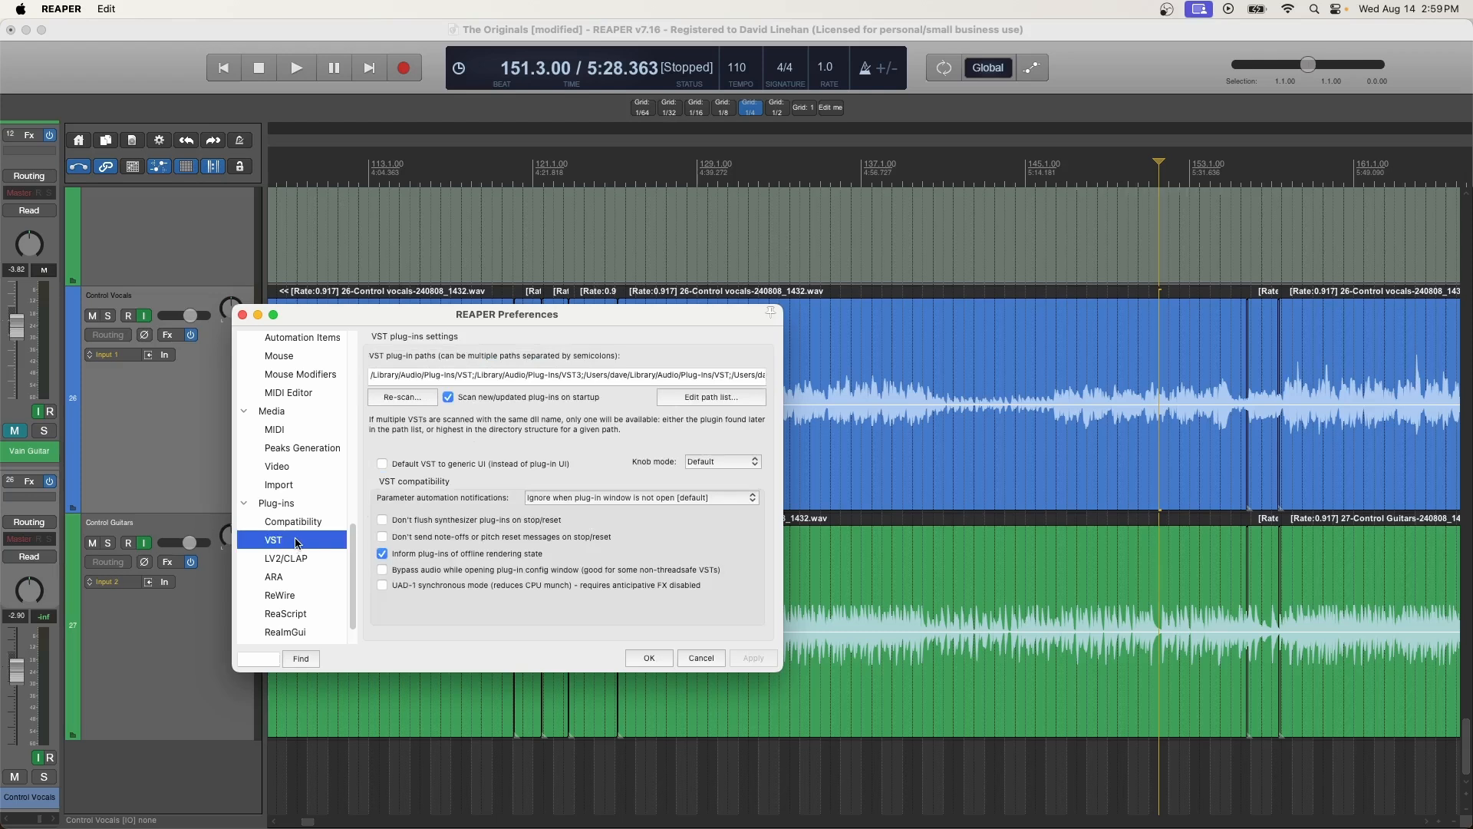
mouse_move(403, 396)
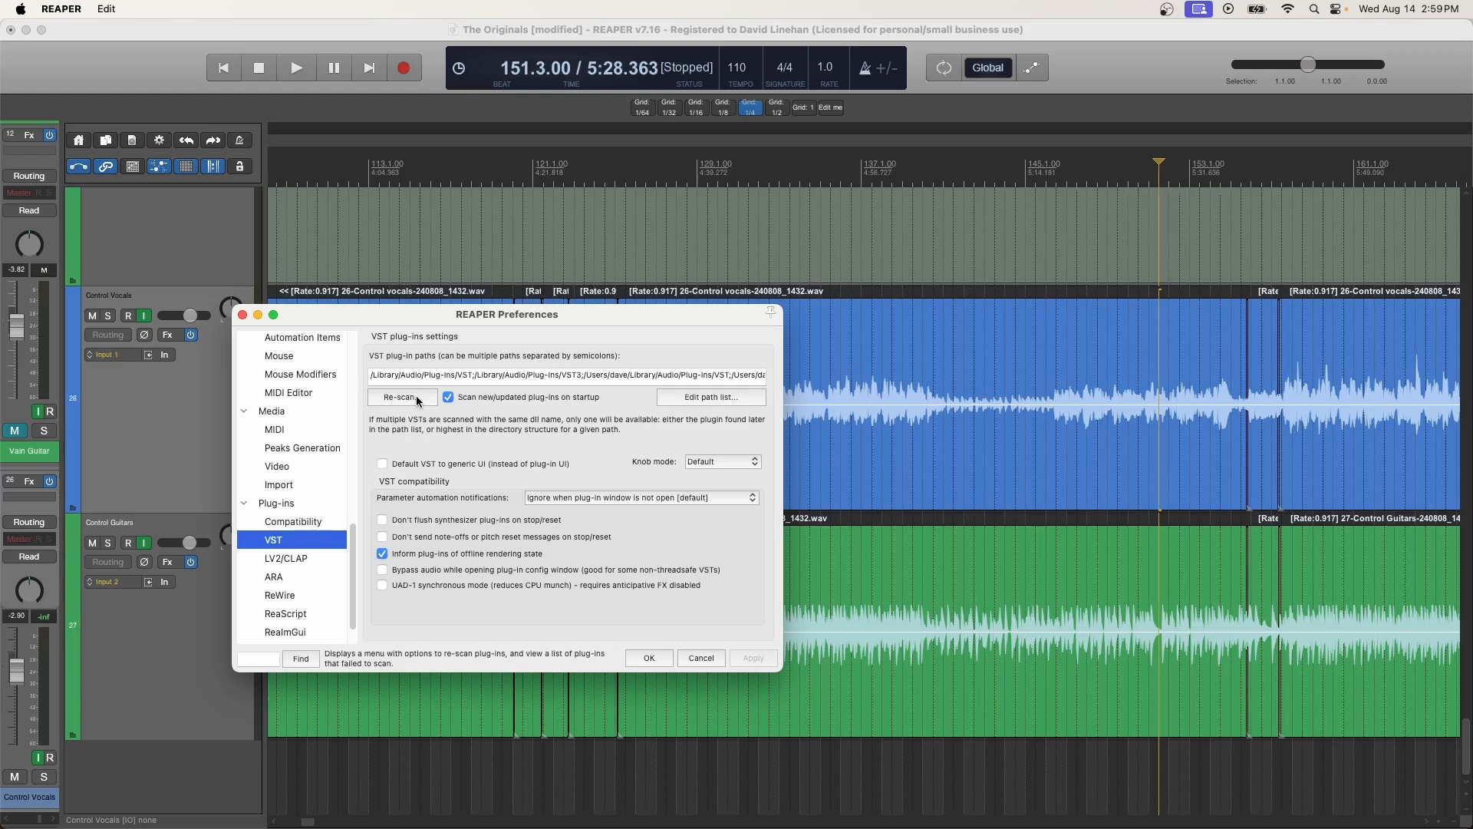
click(400, 396)
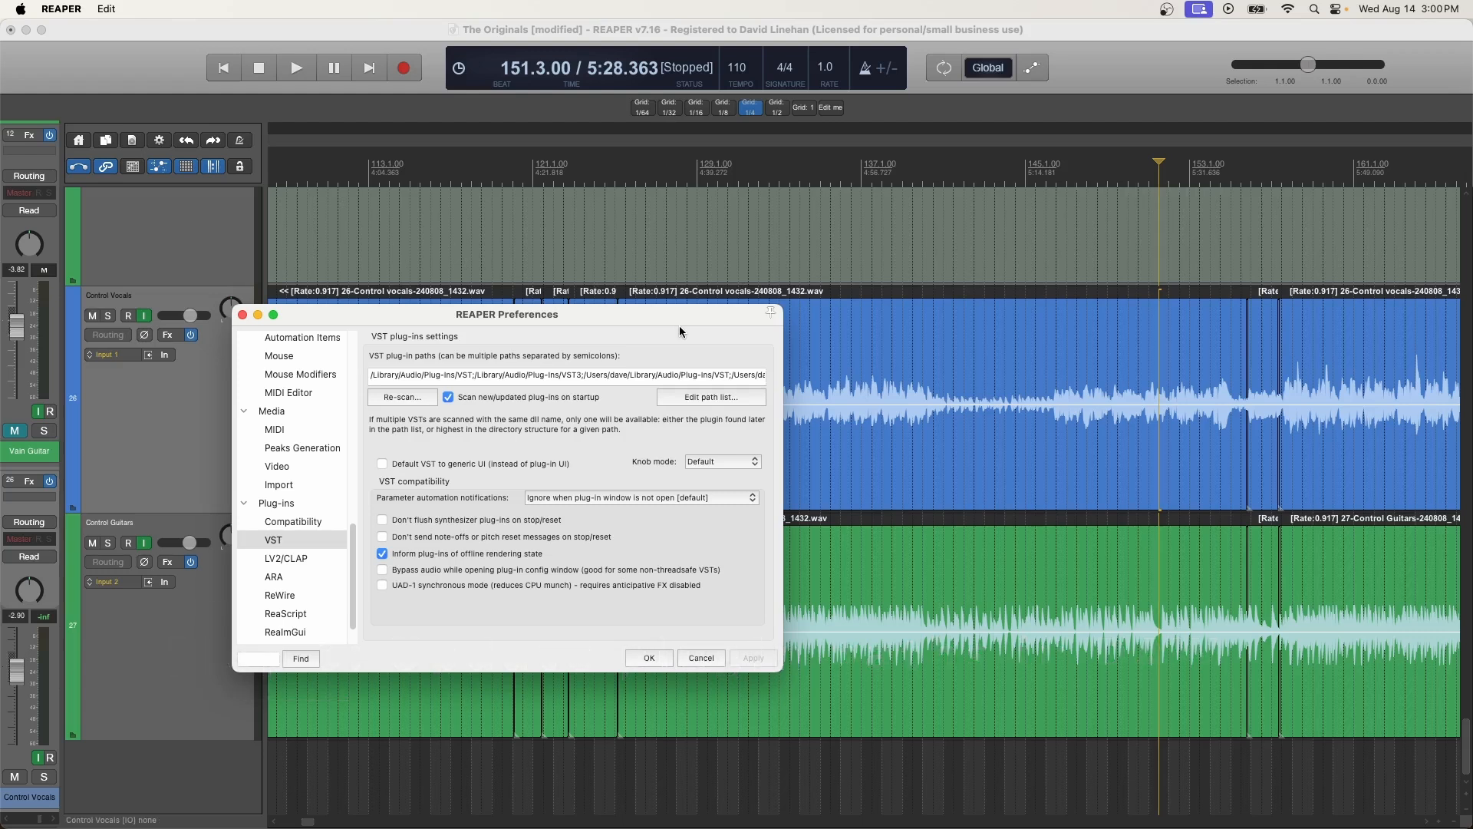
mouse_move(658, 322)
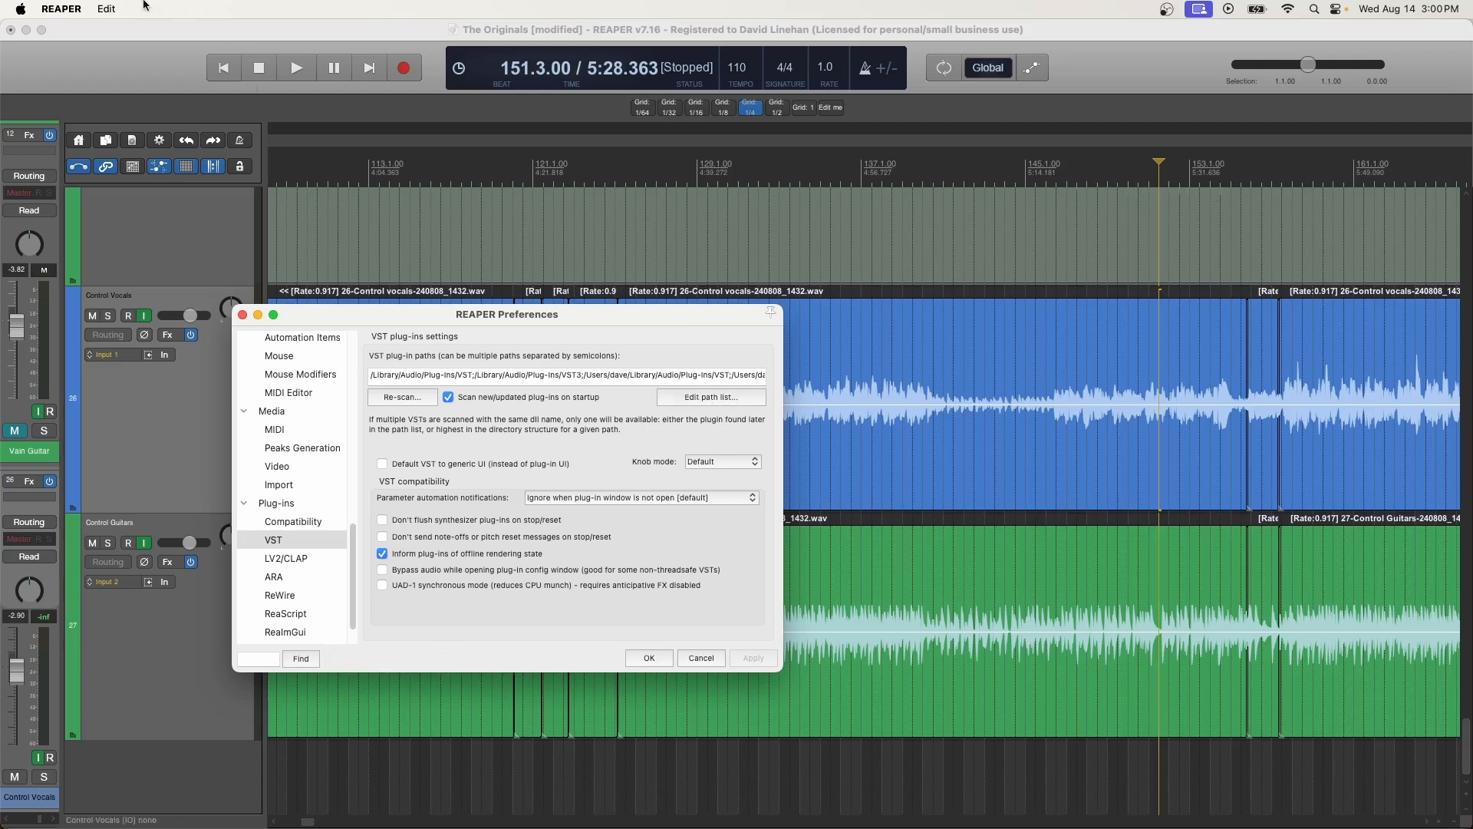
mouse_move(287, 506)
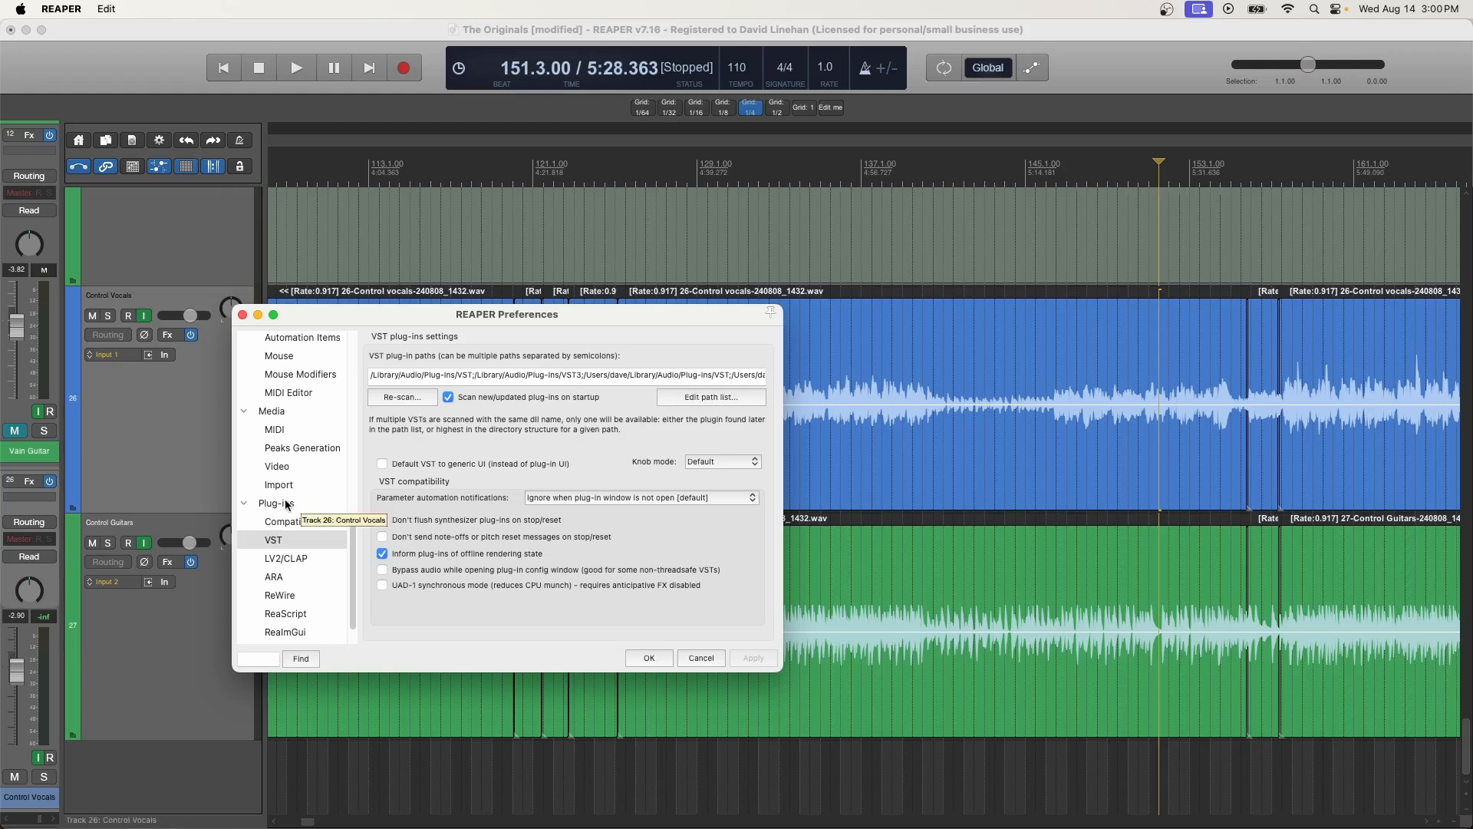
mouse_move(709, 396)
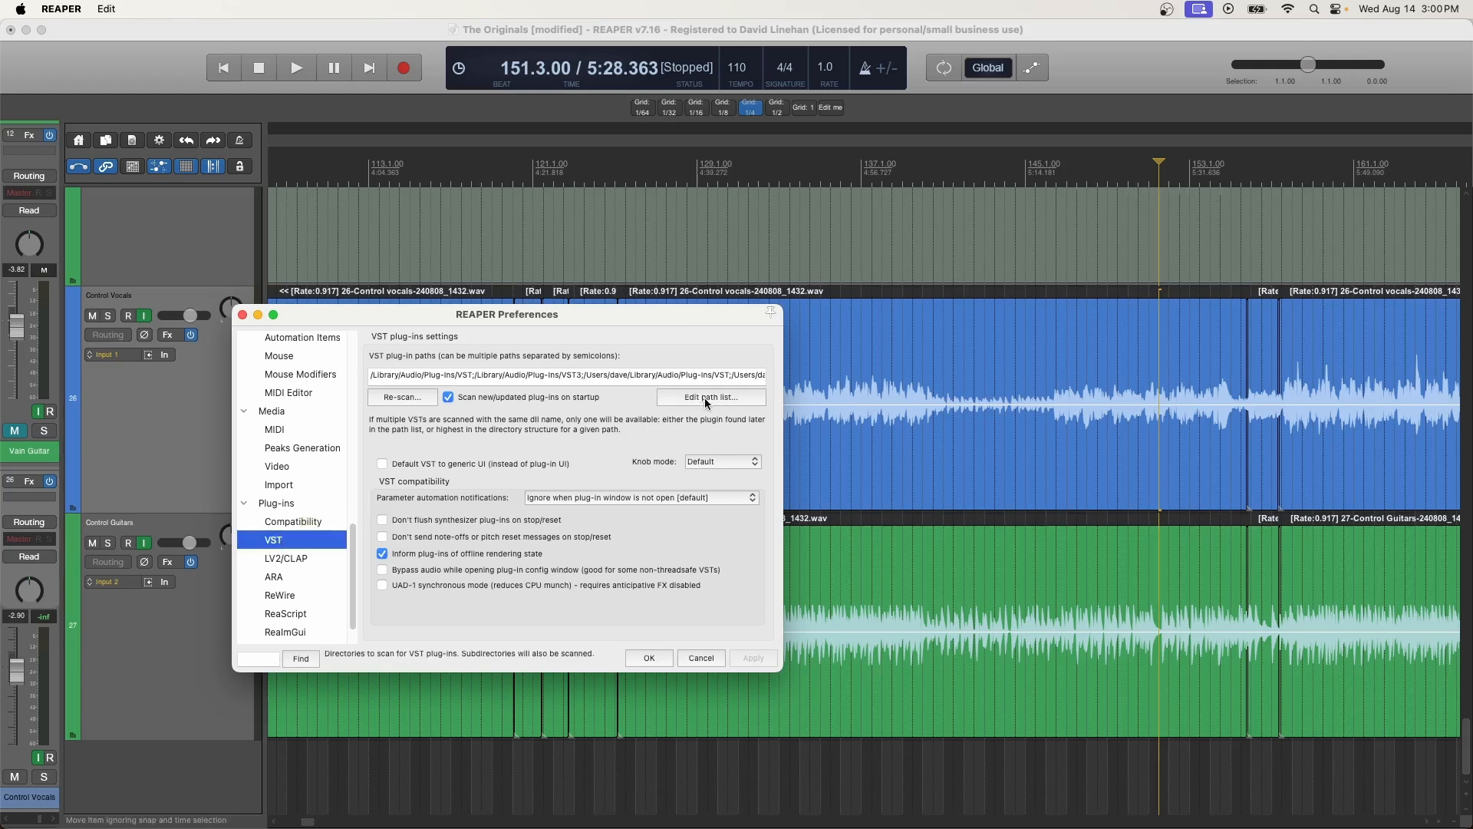
click(710, 396)
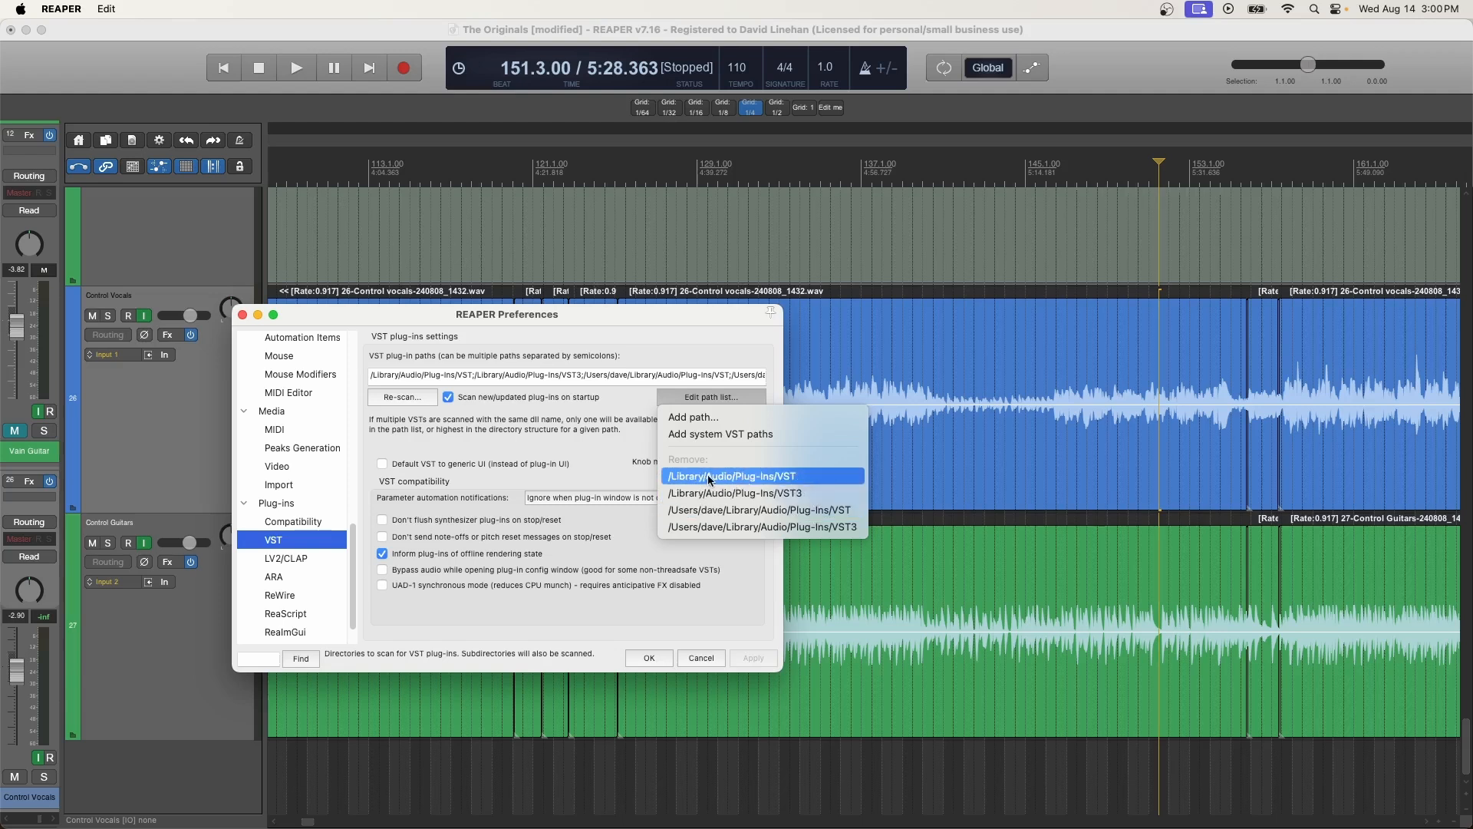
mouse_move(747, 484)
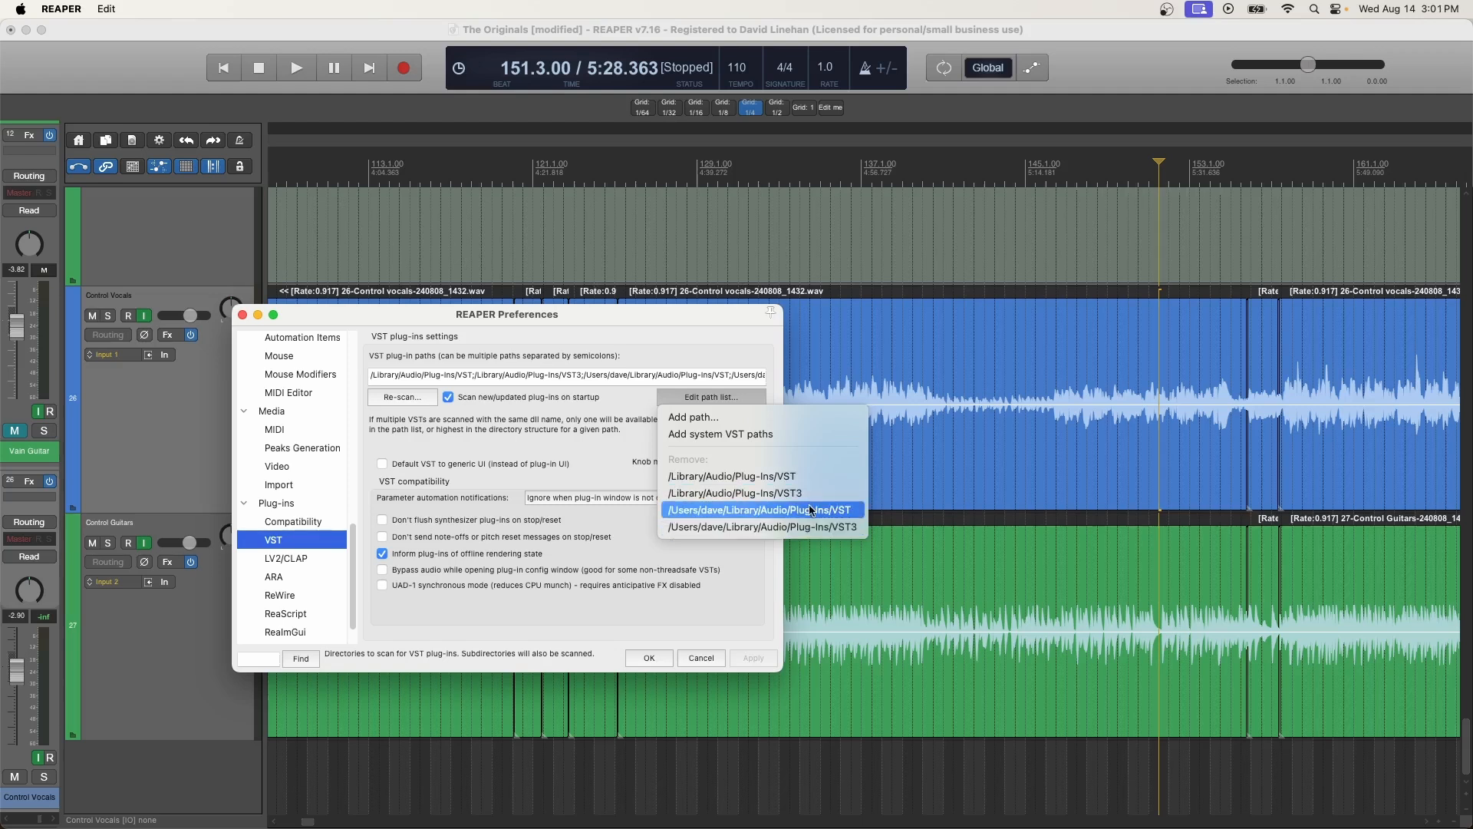
mouse_move(682, 329)
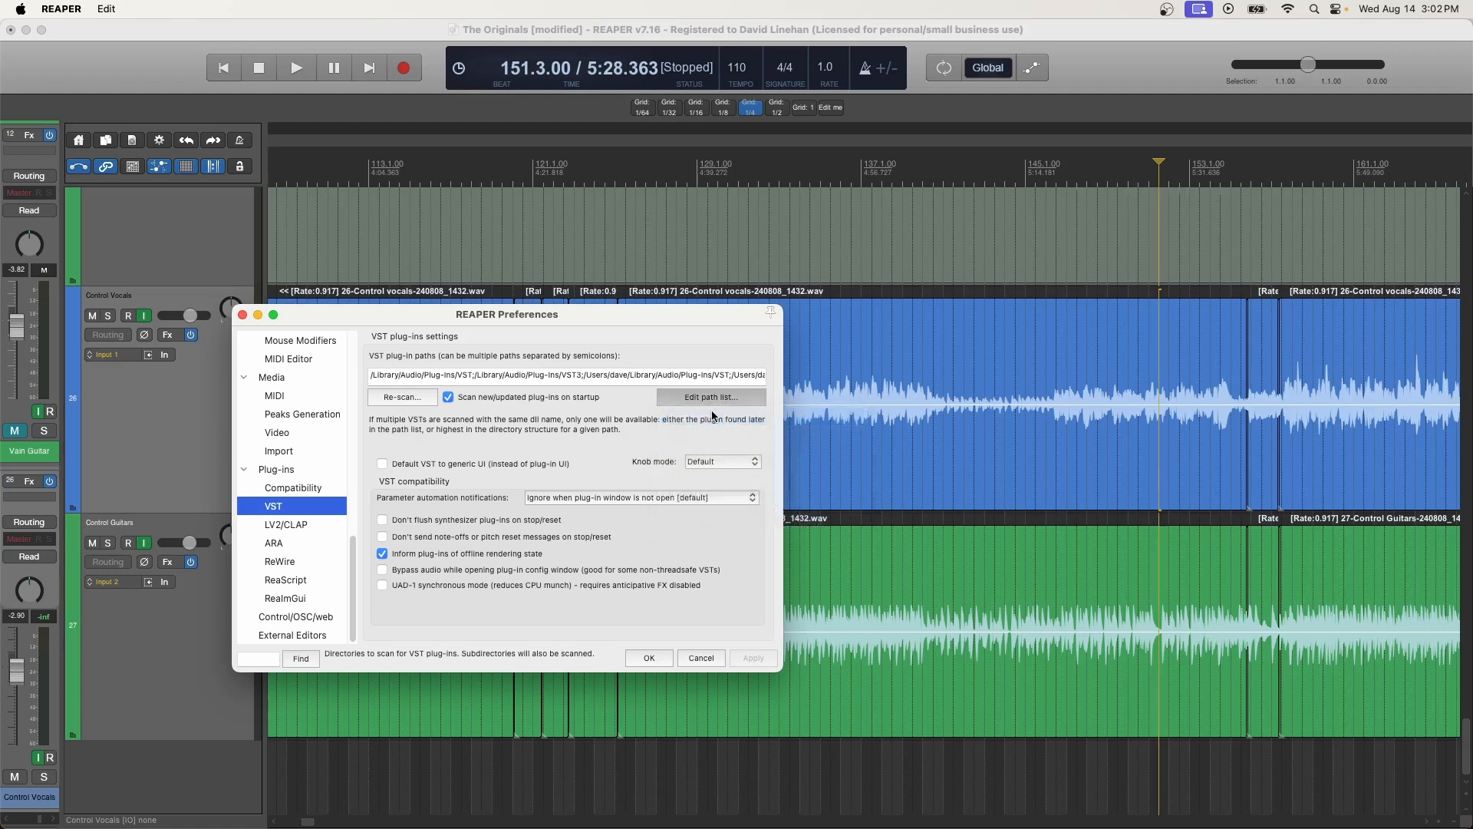
Step: Add Library/Audio/Plug-Ins/VST3 as a VST scan path
click(711, 396)
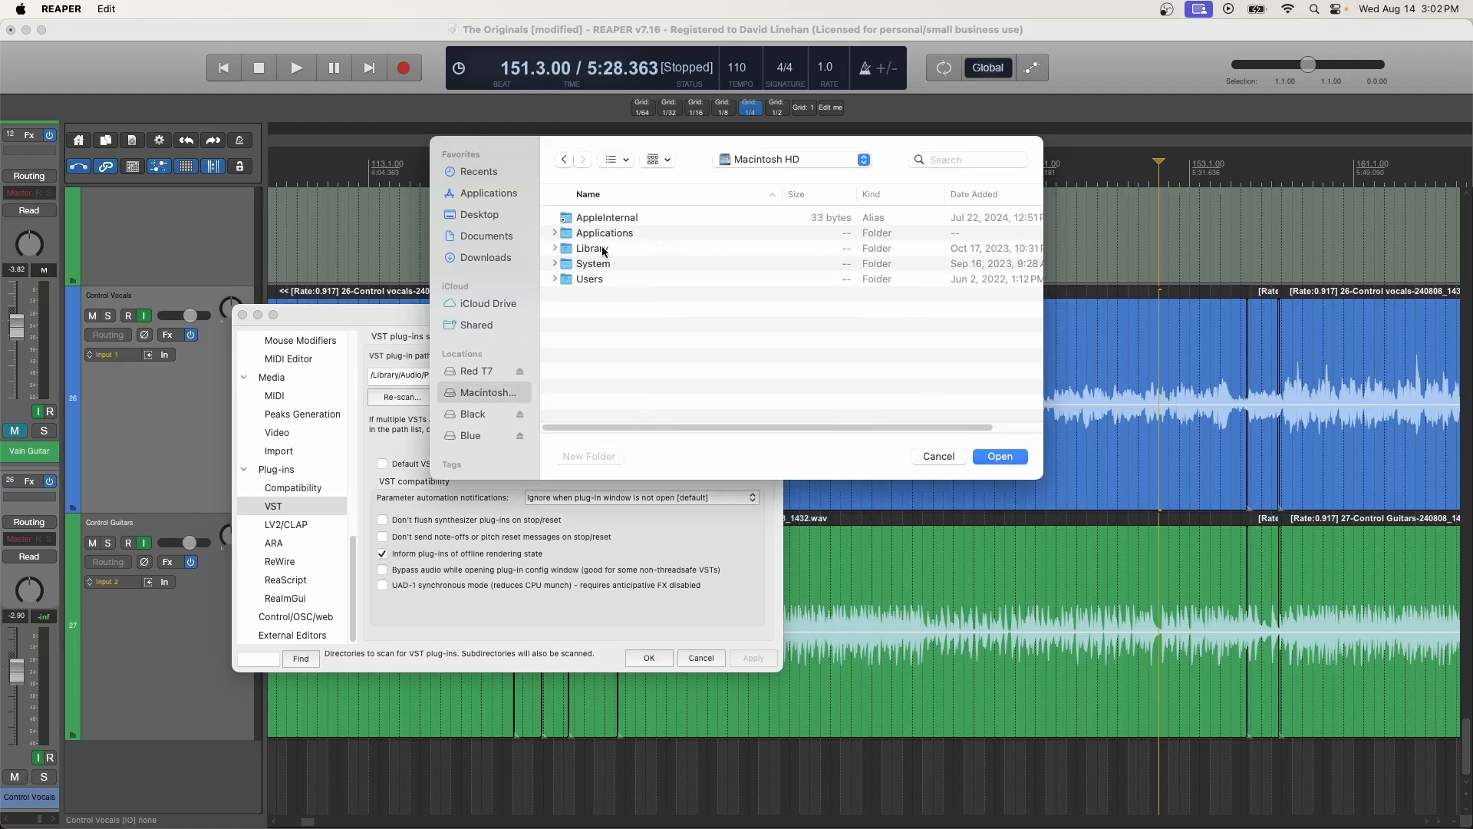
double_click(592, 248)
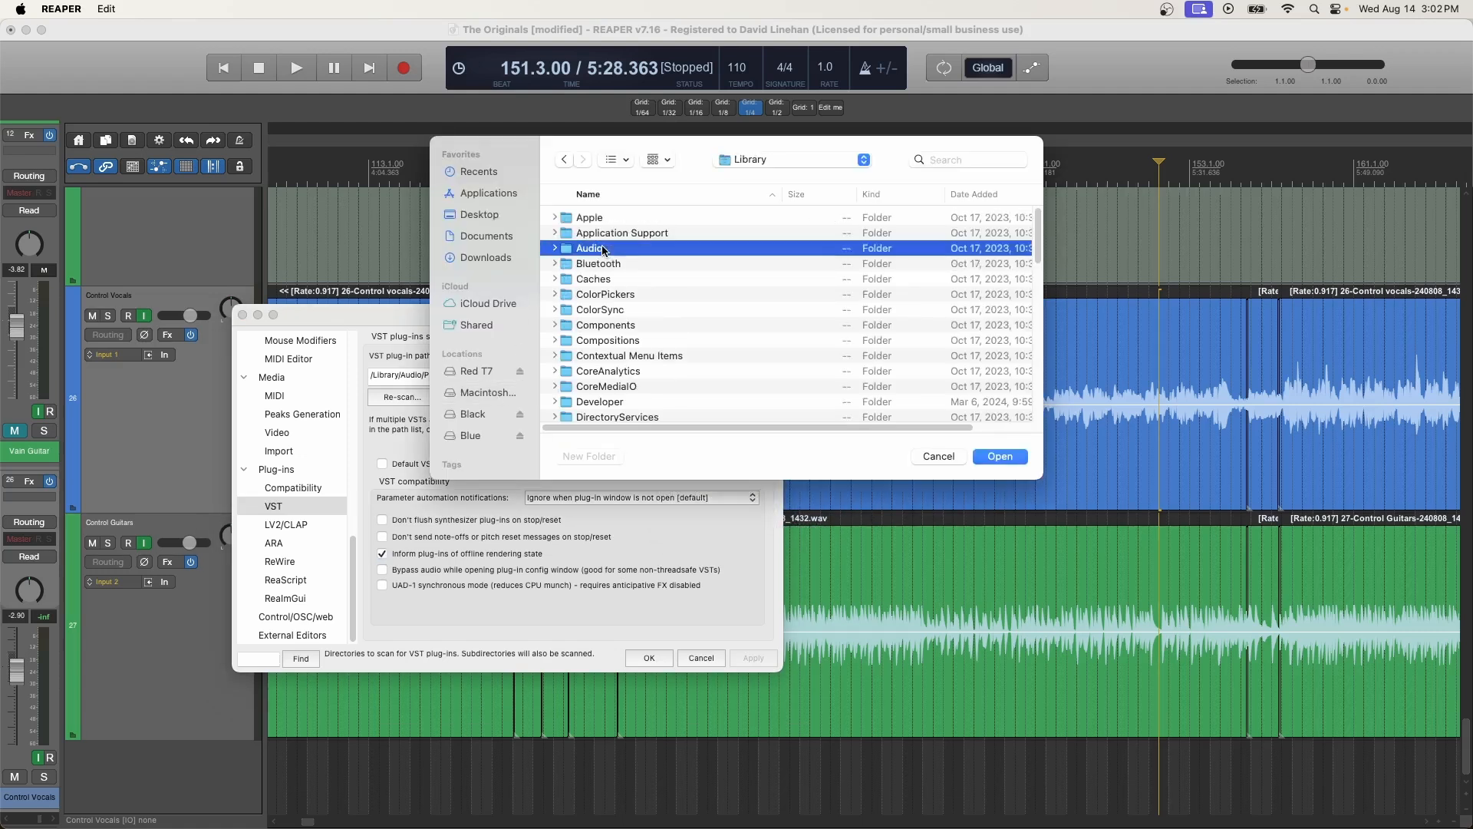
double_click(589, 247)
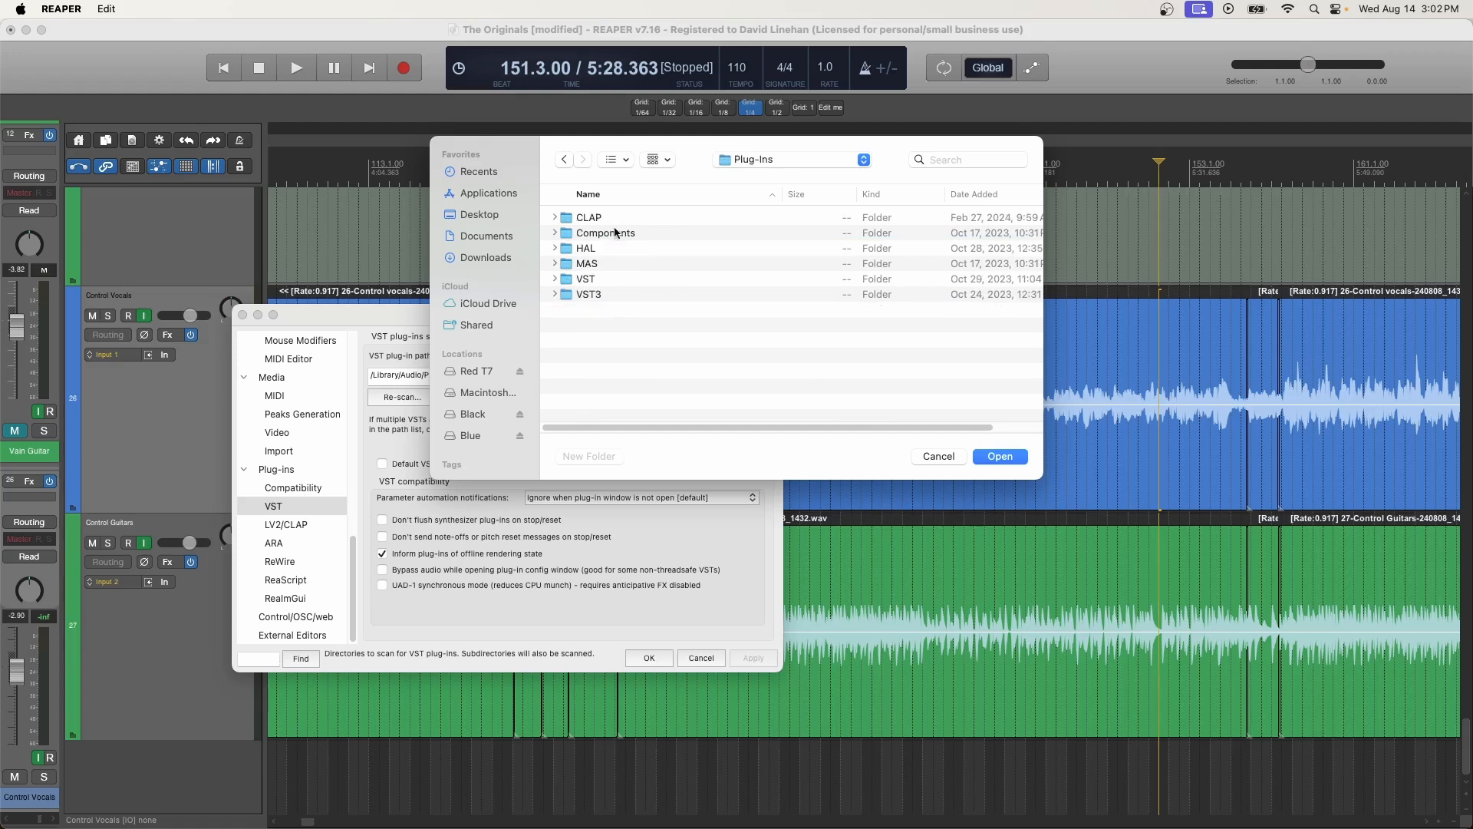
mouse_move(602, 304)
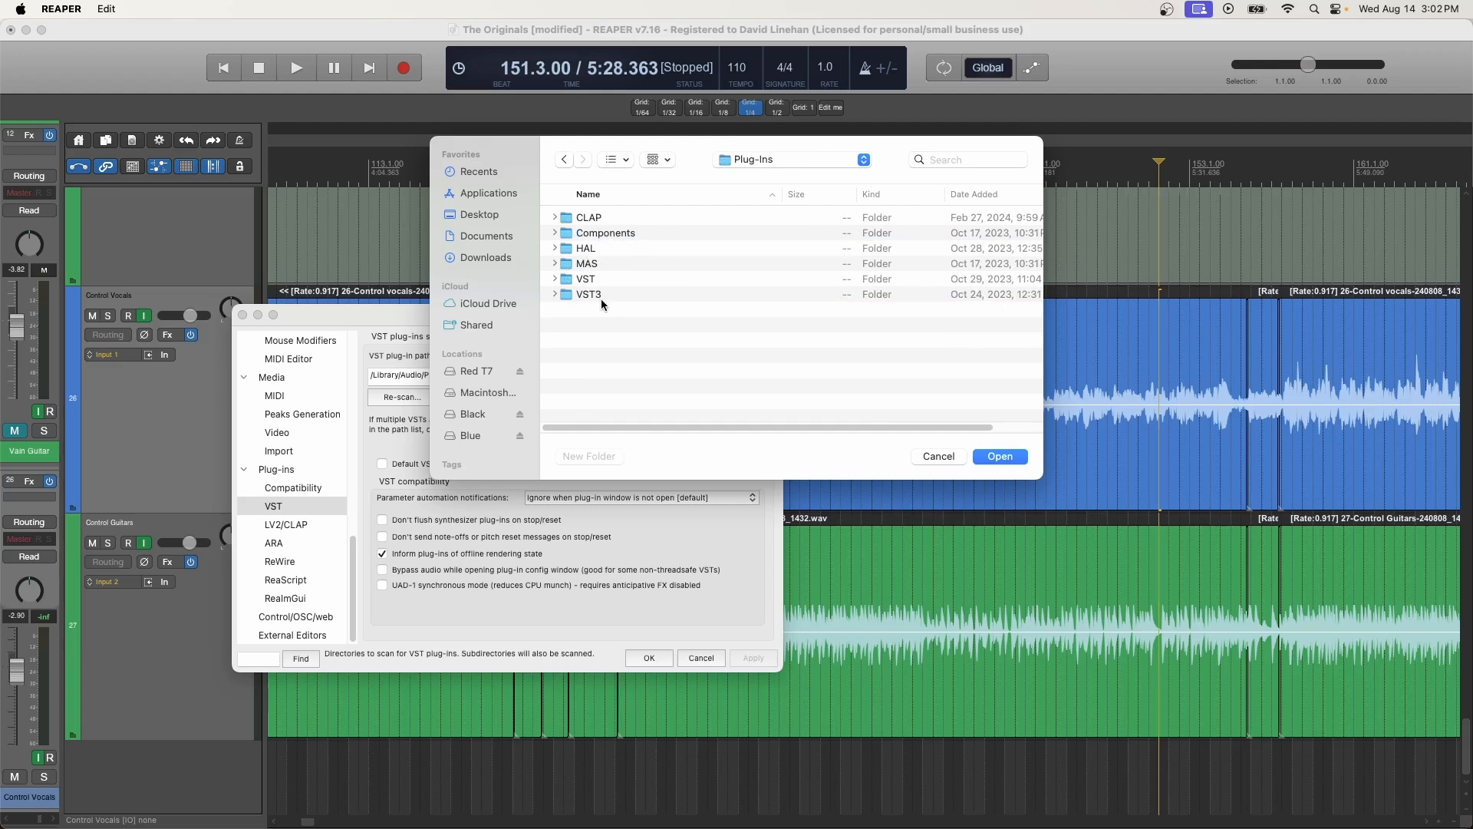
click(588, 294)
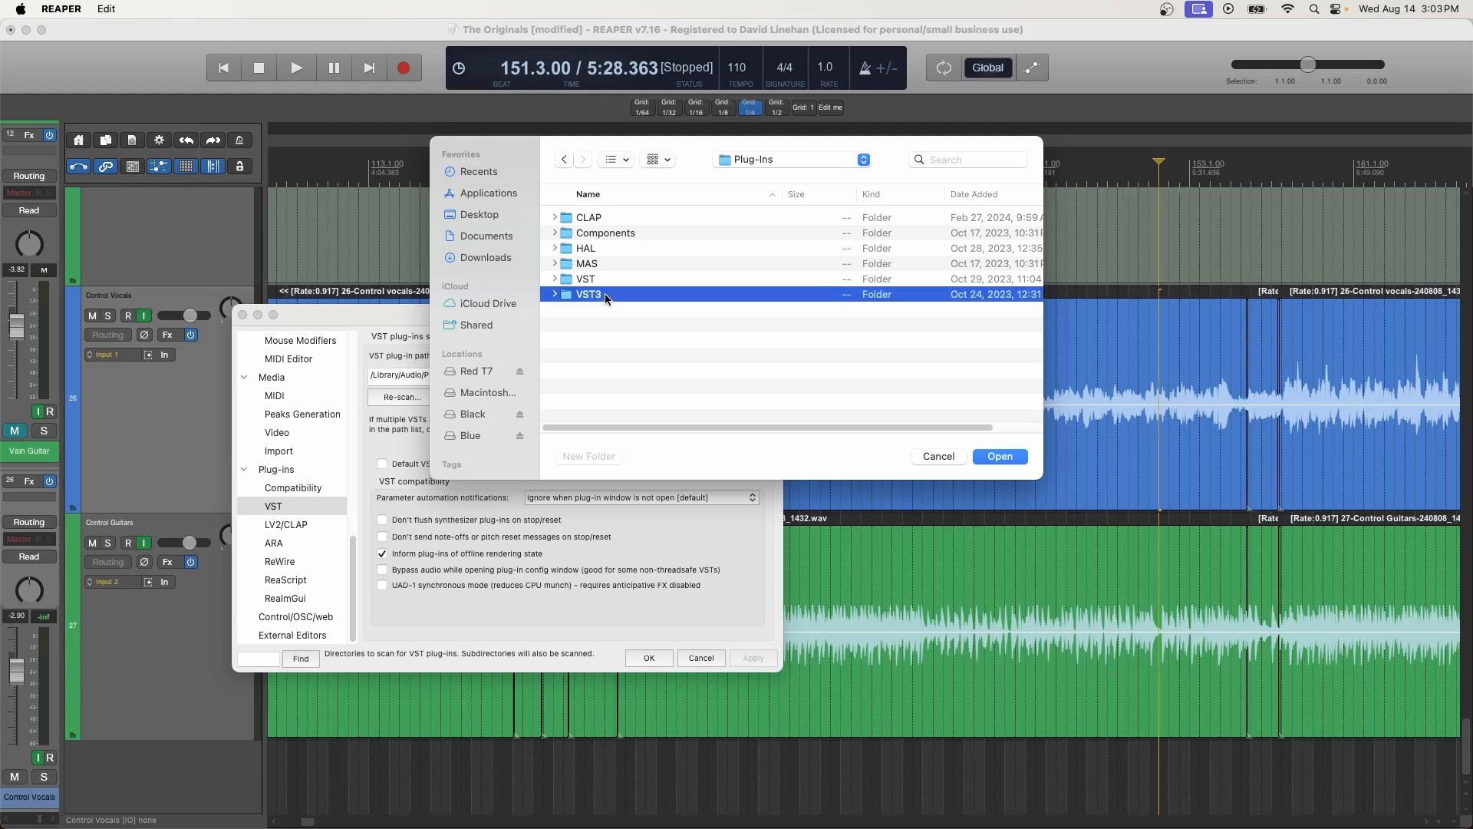
click(1000, 456)
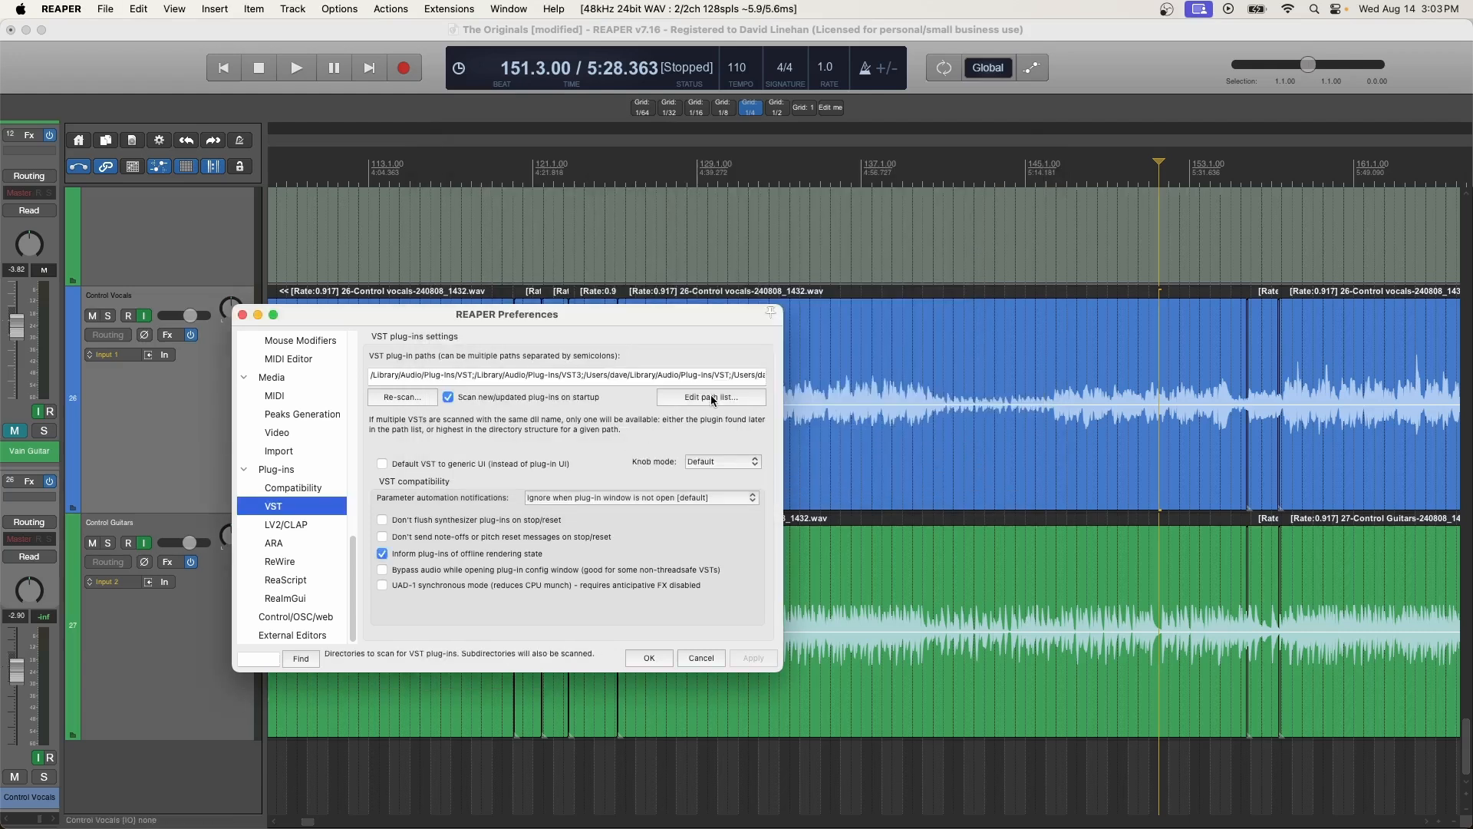
mouse_move(402, 396)
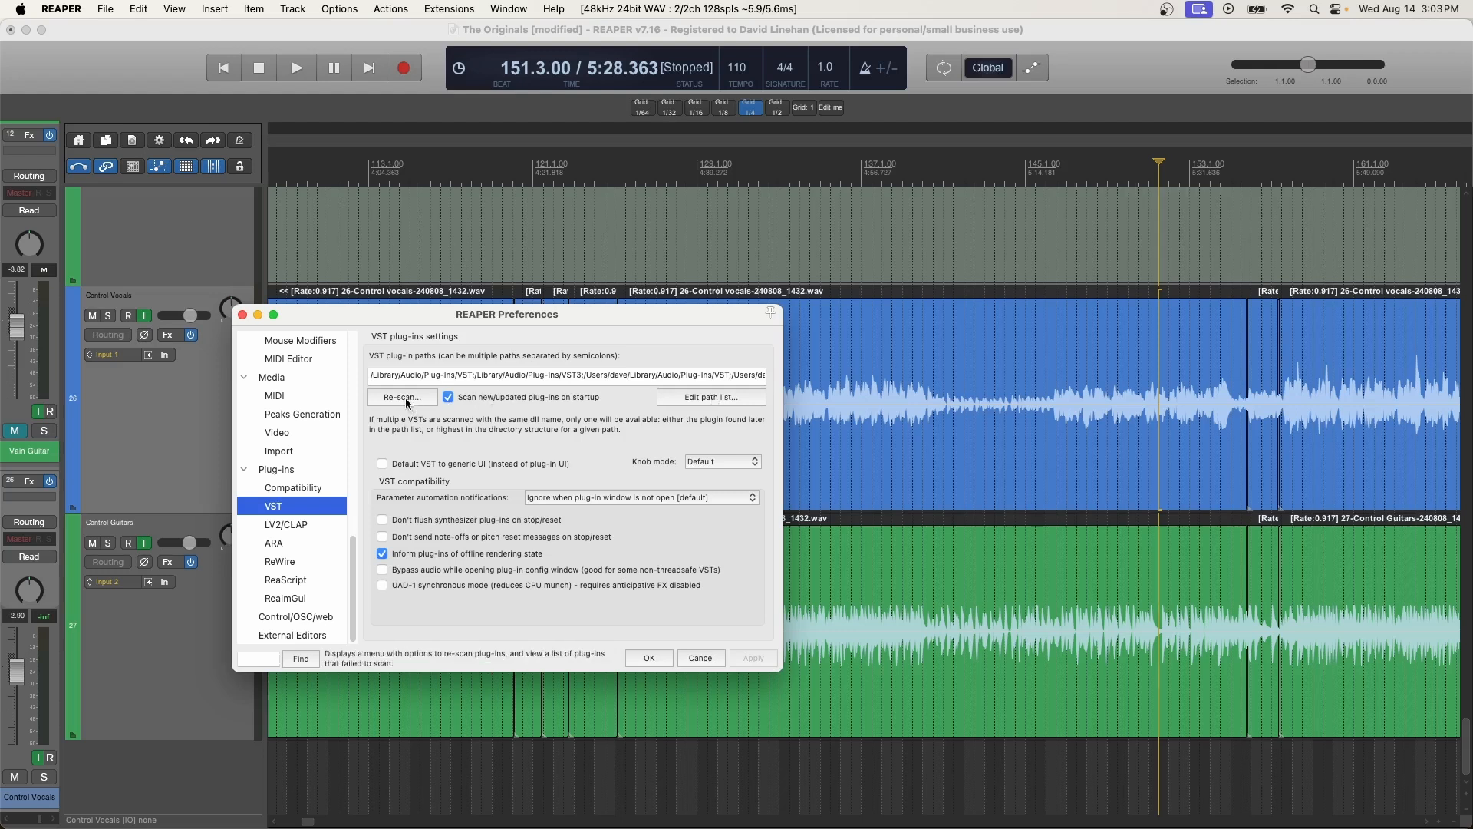
Step: Re-scan VST plug-ins and dismiss the macOS 'NRR-1.vst3 cannot be verified' warning
click(401, 396)
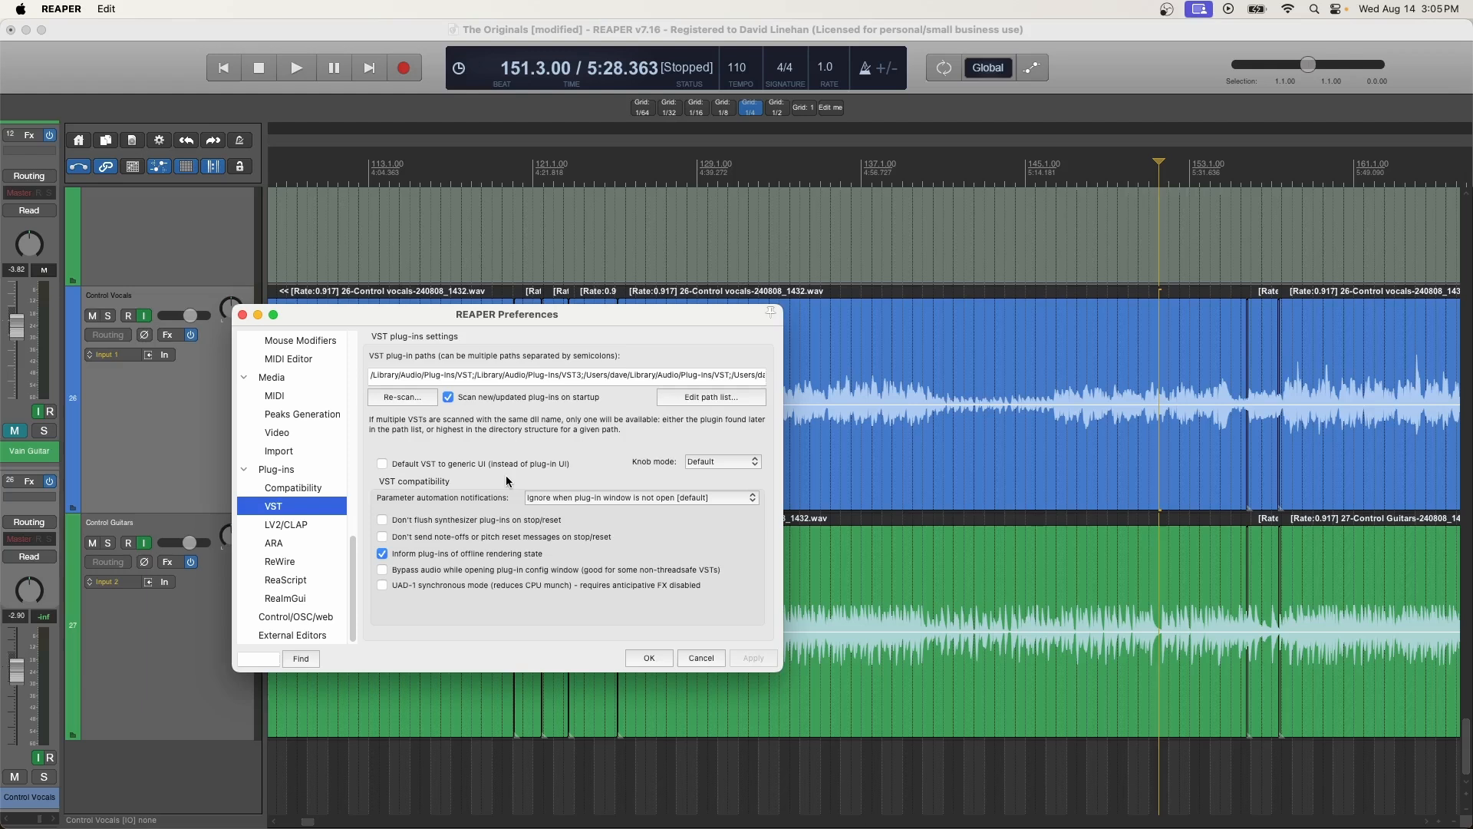
mouse_move(508, 477)
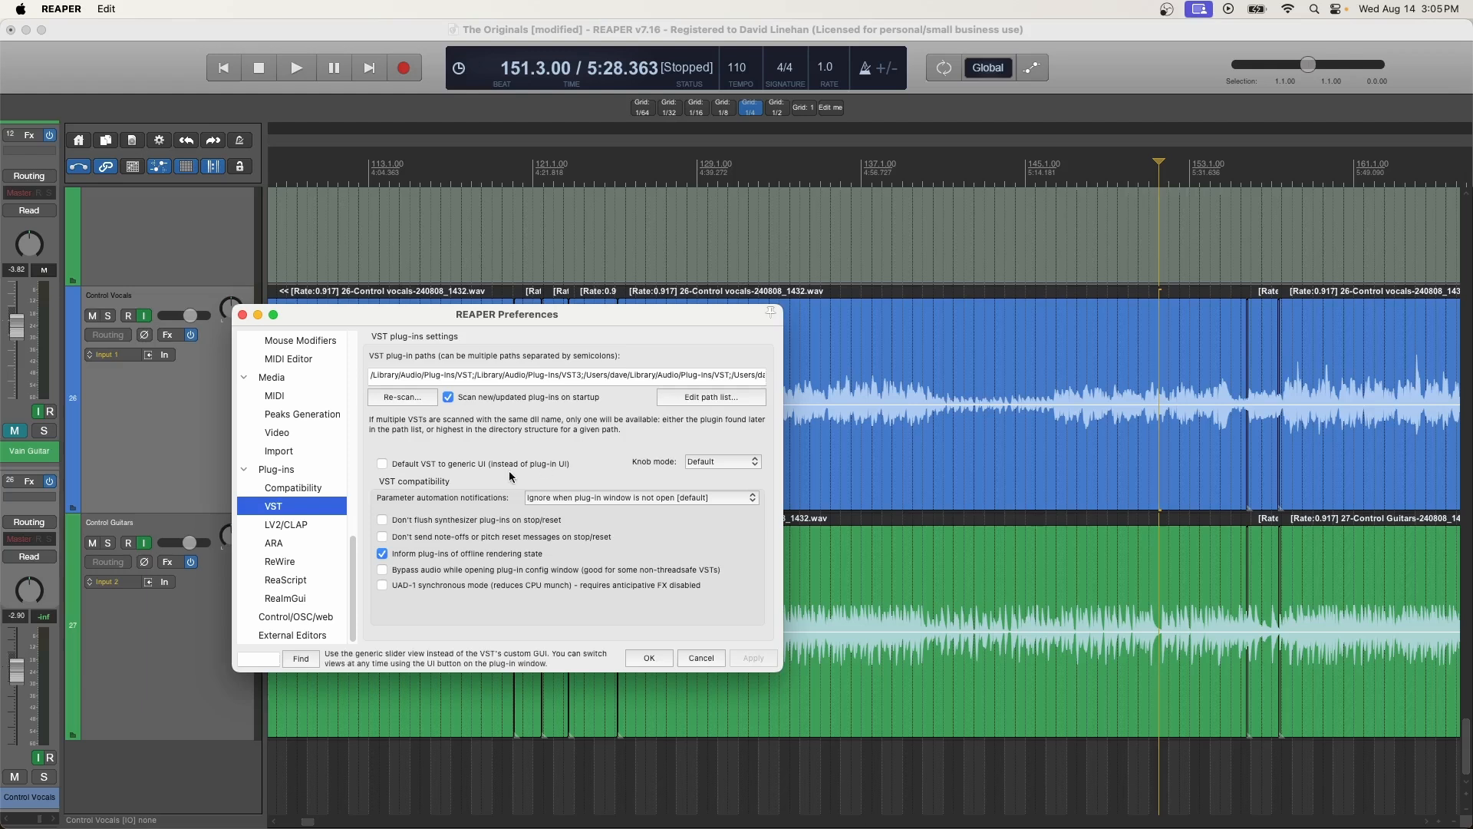
click(400, 396)
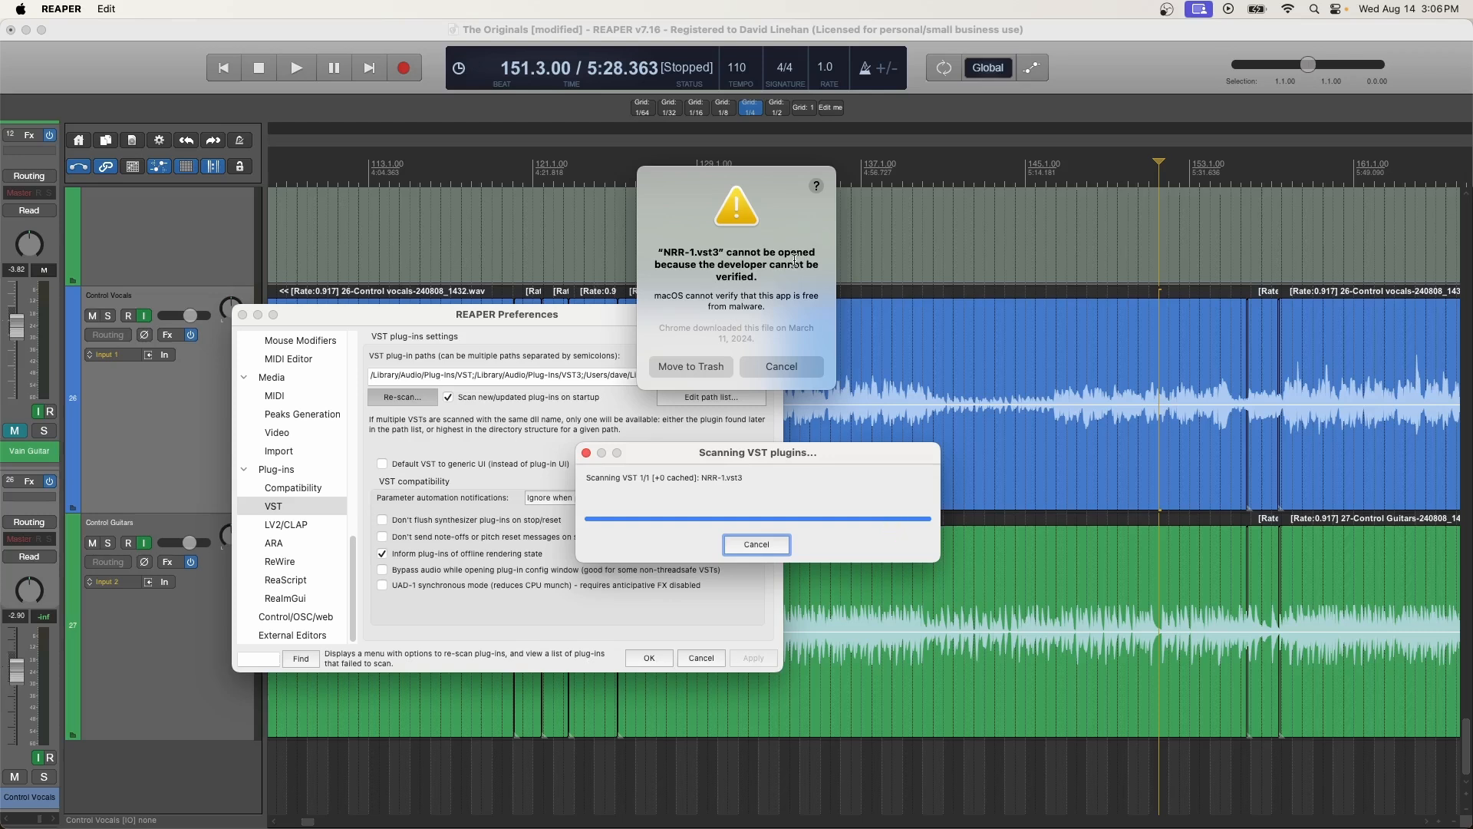
click(756, 543)
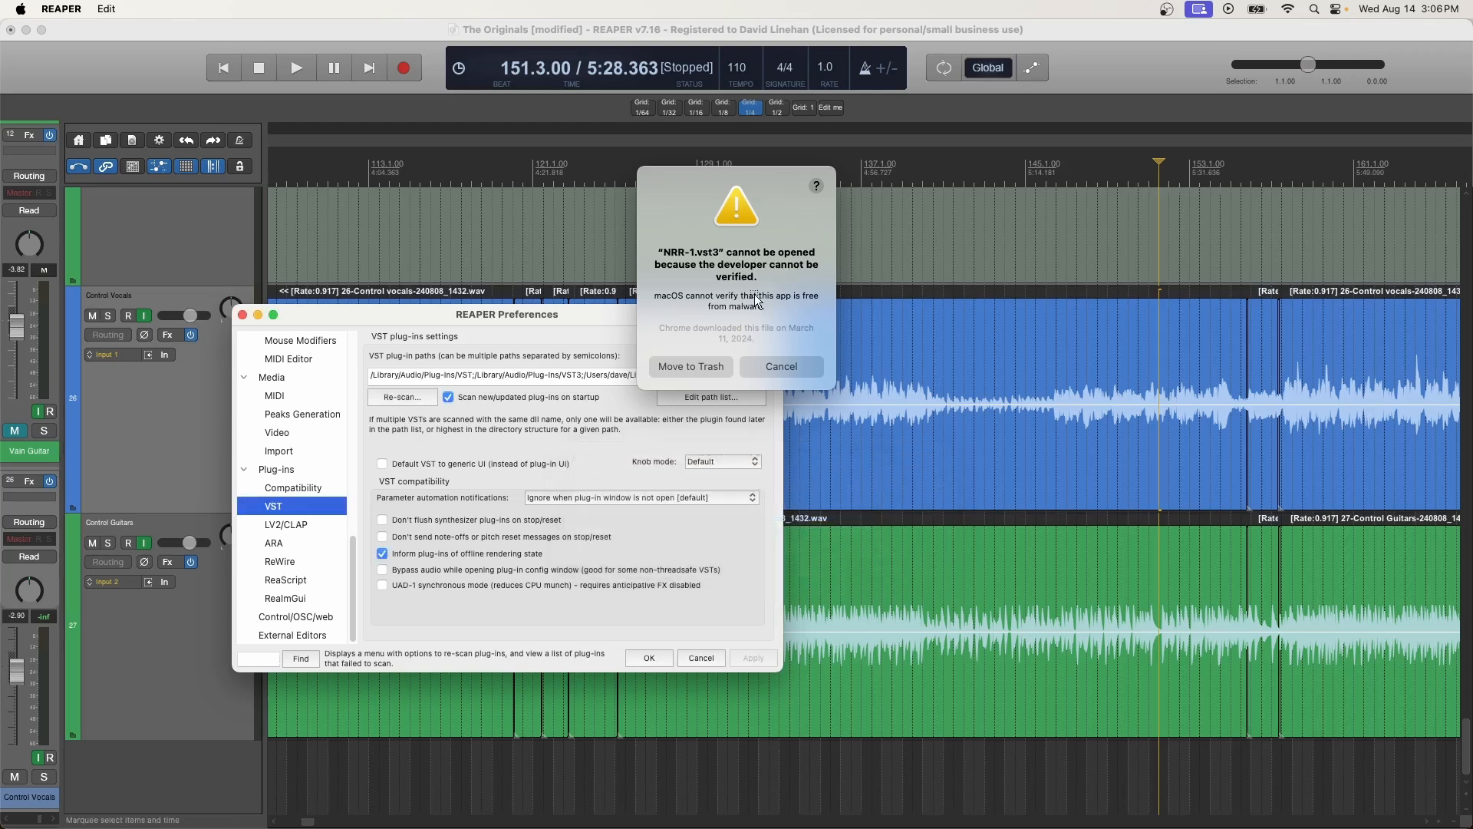
mouse_move(769, 287)
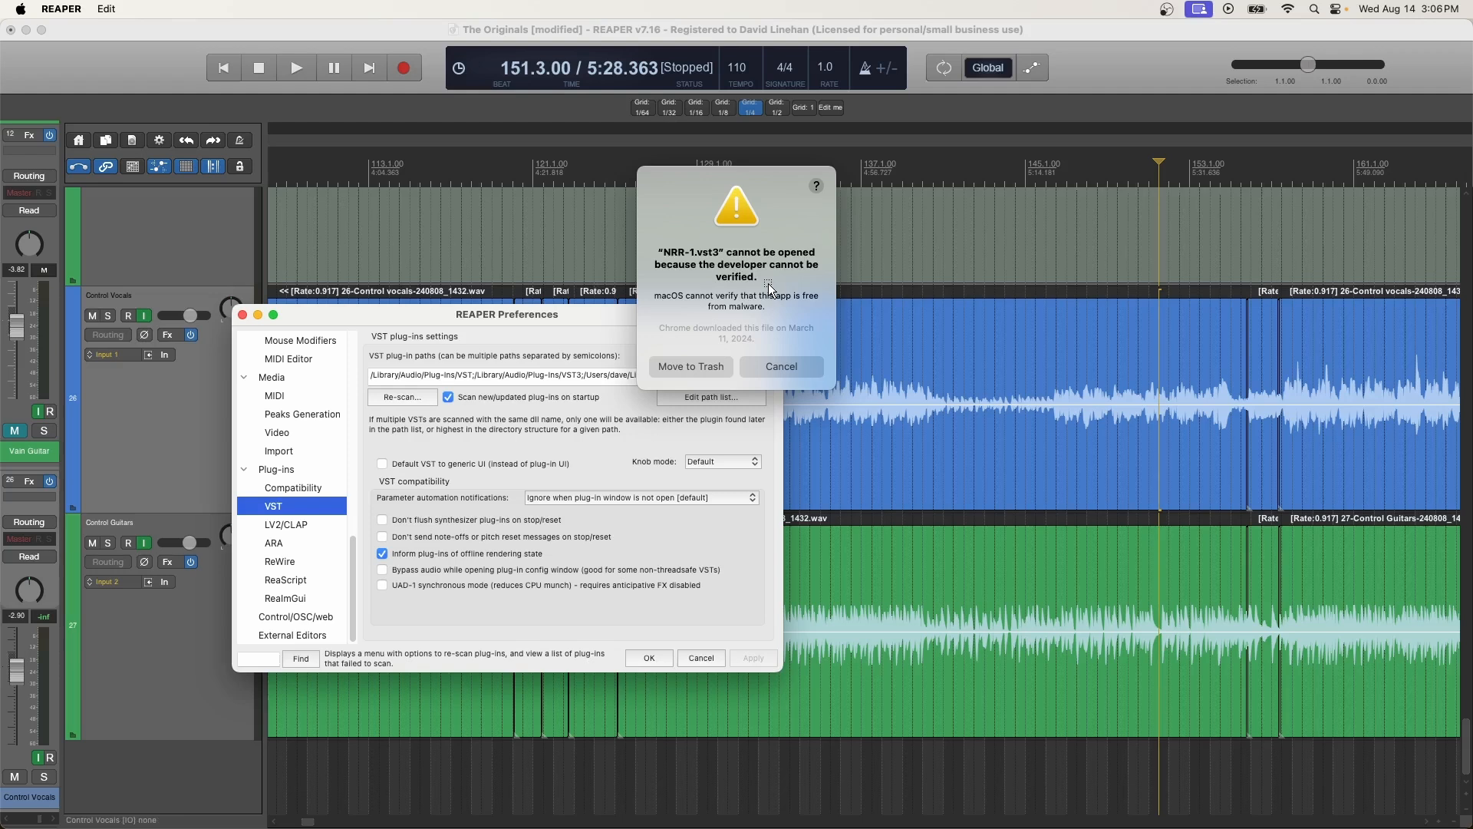
click(779, 365)
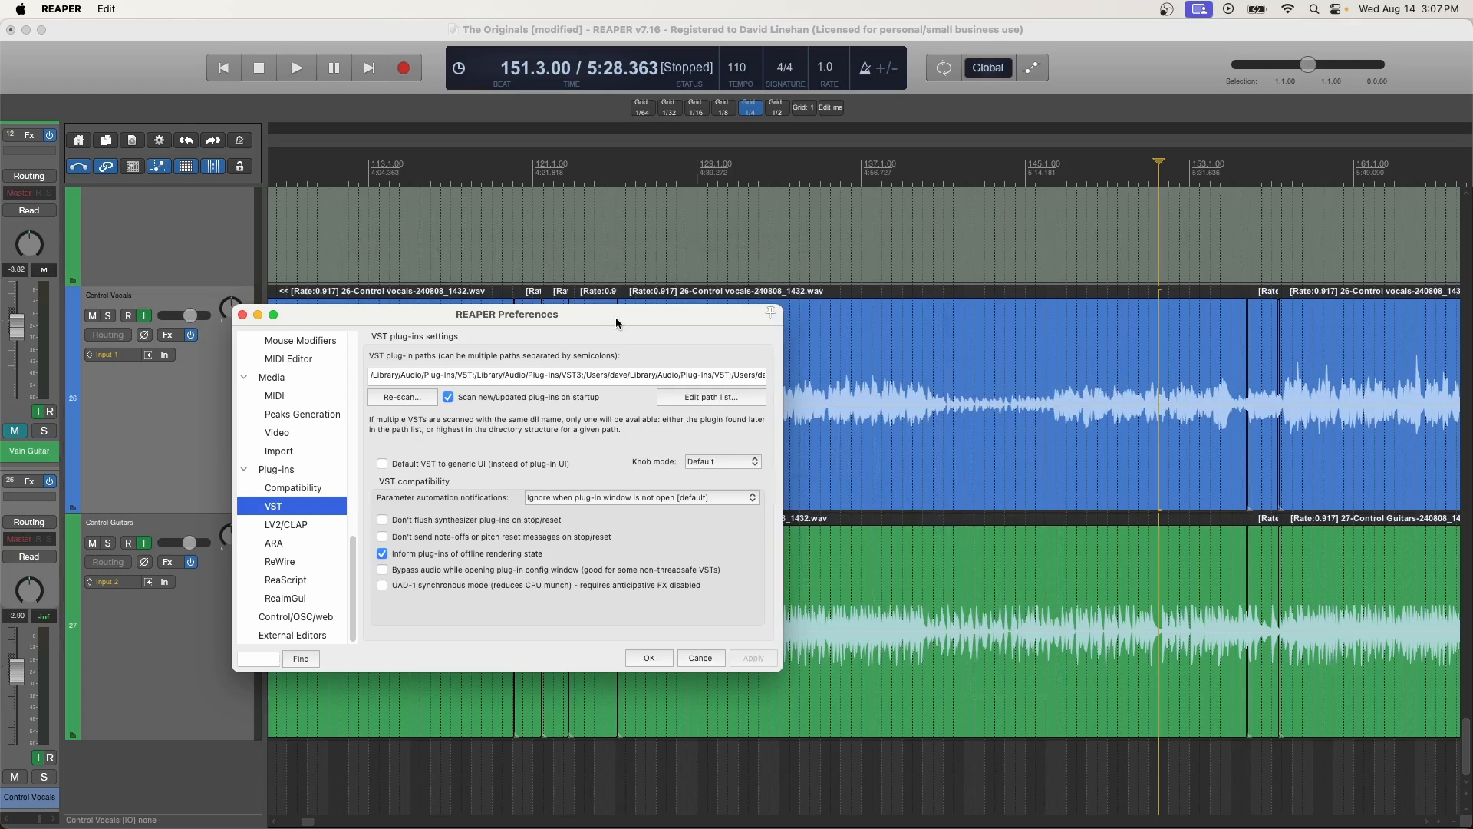
mouse_move(618, 794)
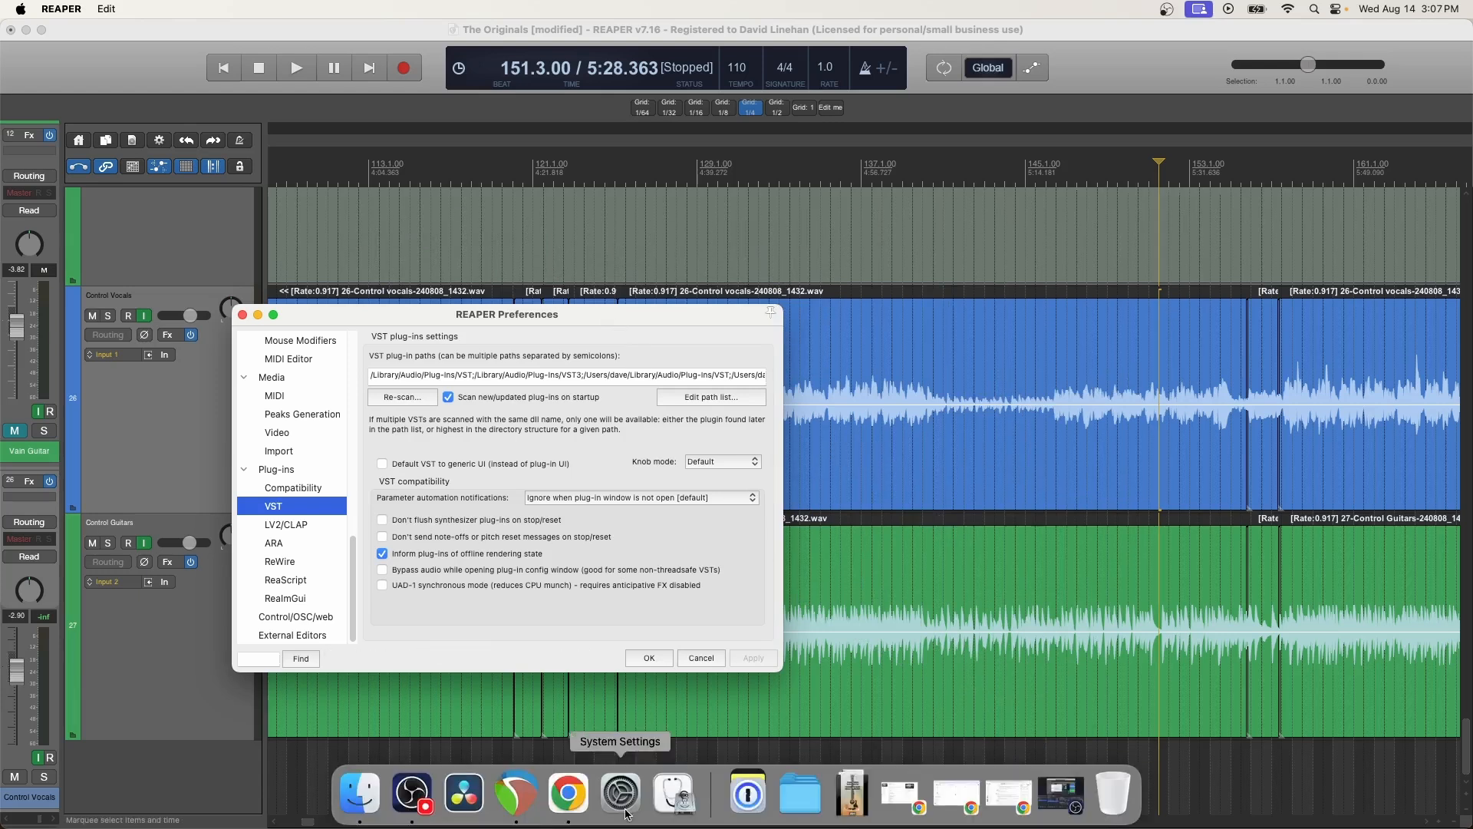
Step: Show Privacy & Security in System Settings, scrolled to the NRR-1.vst3 blocked notice
click(618, 792)
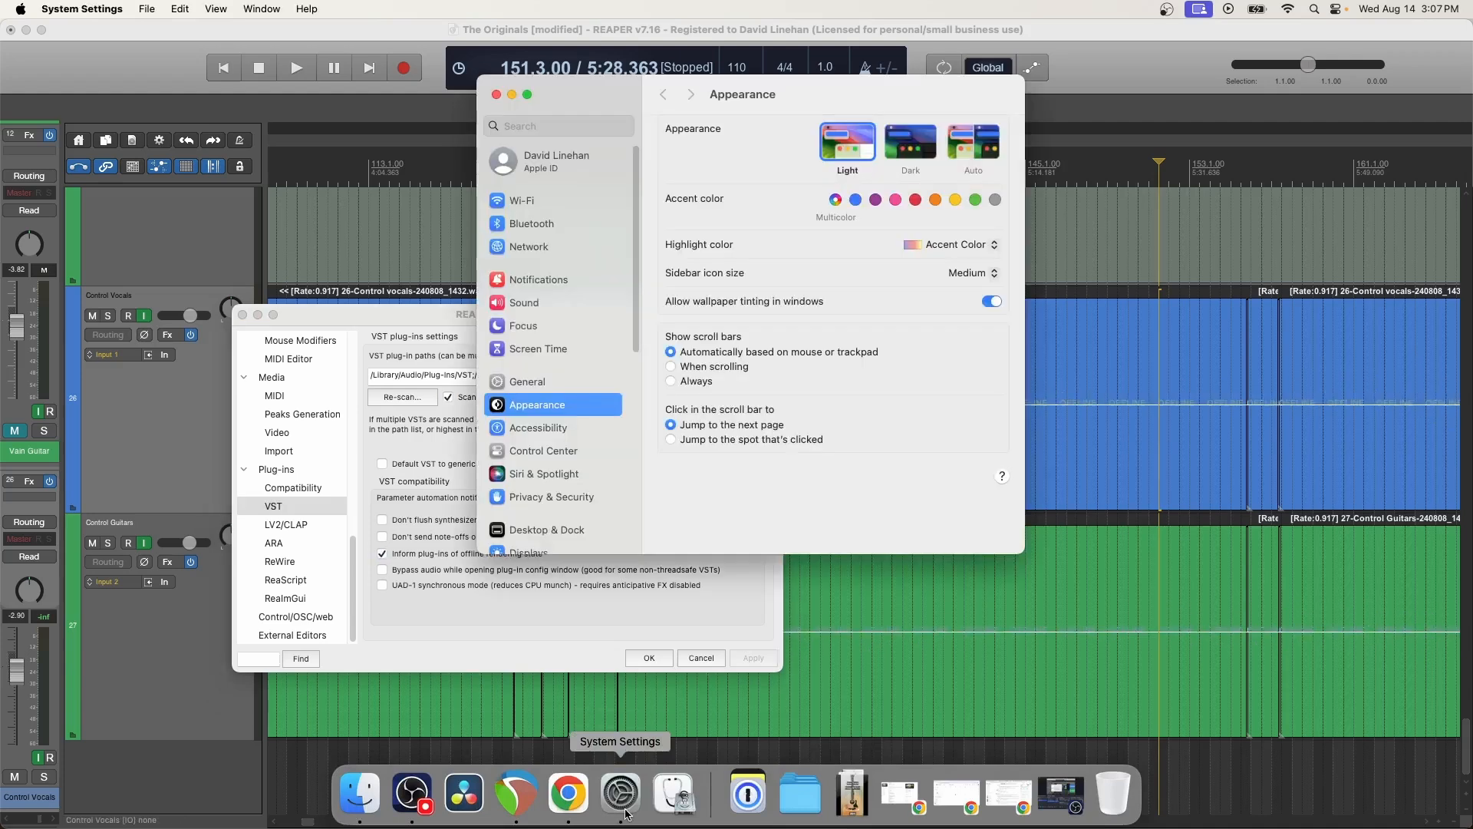
mouse_move(554, 172)
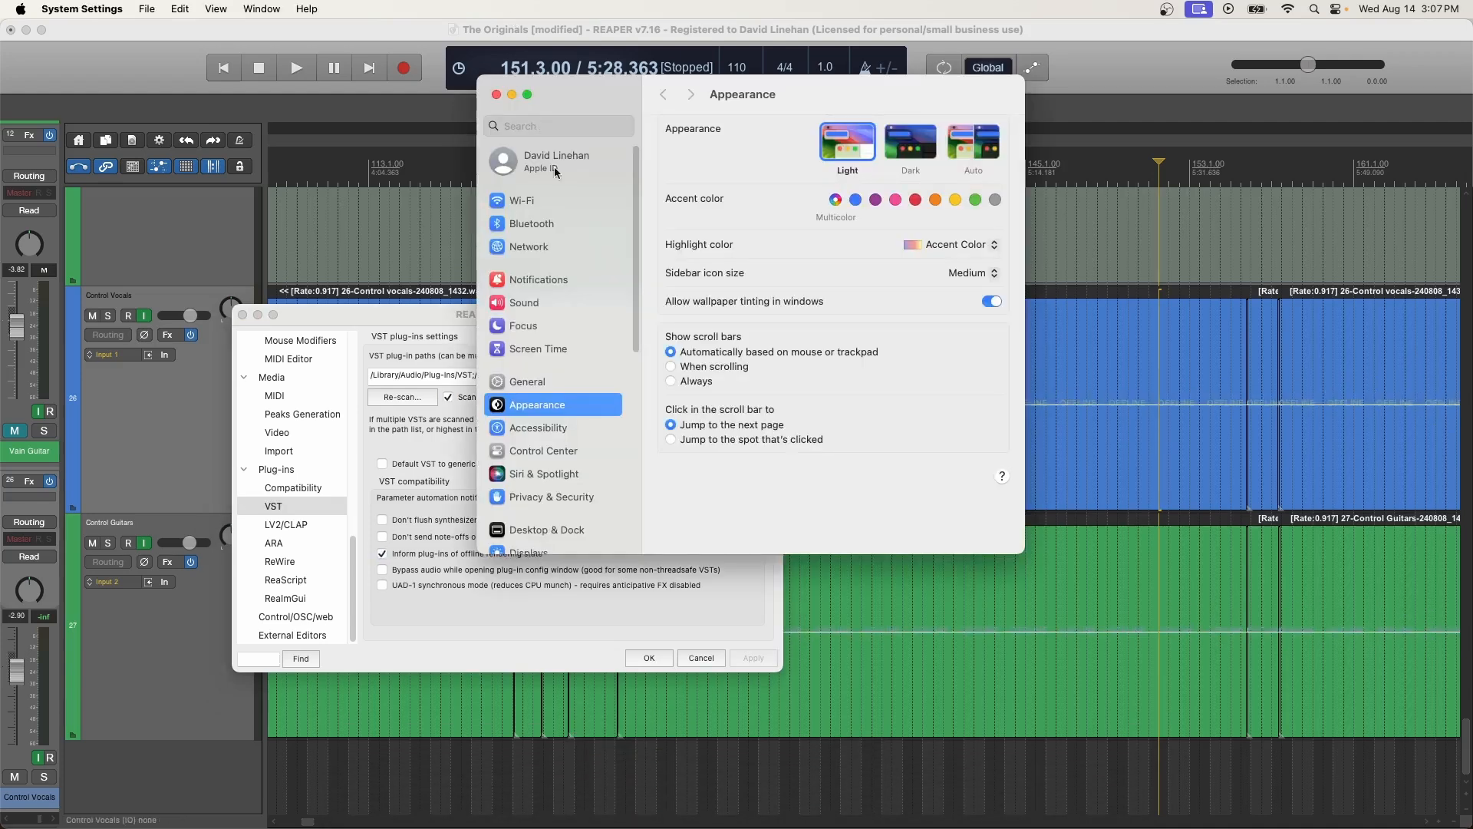
scroll(down, 3)
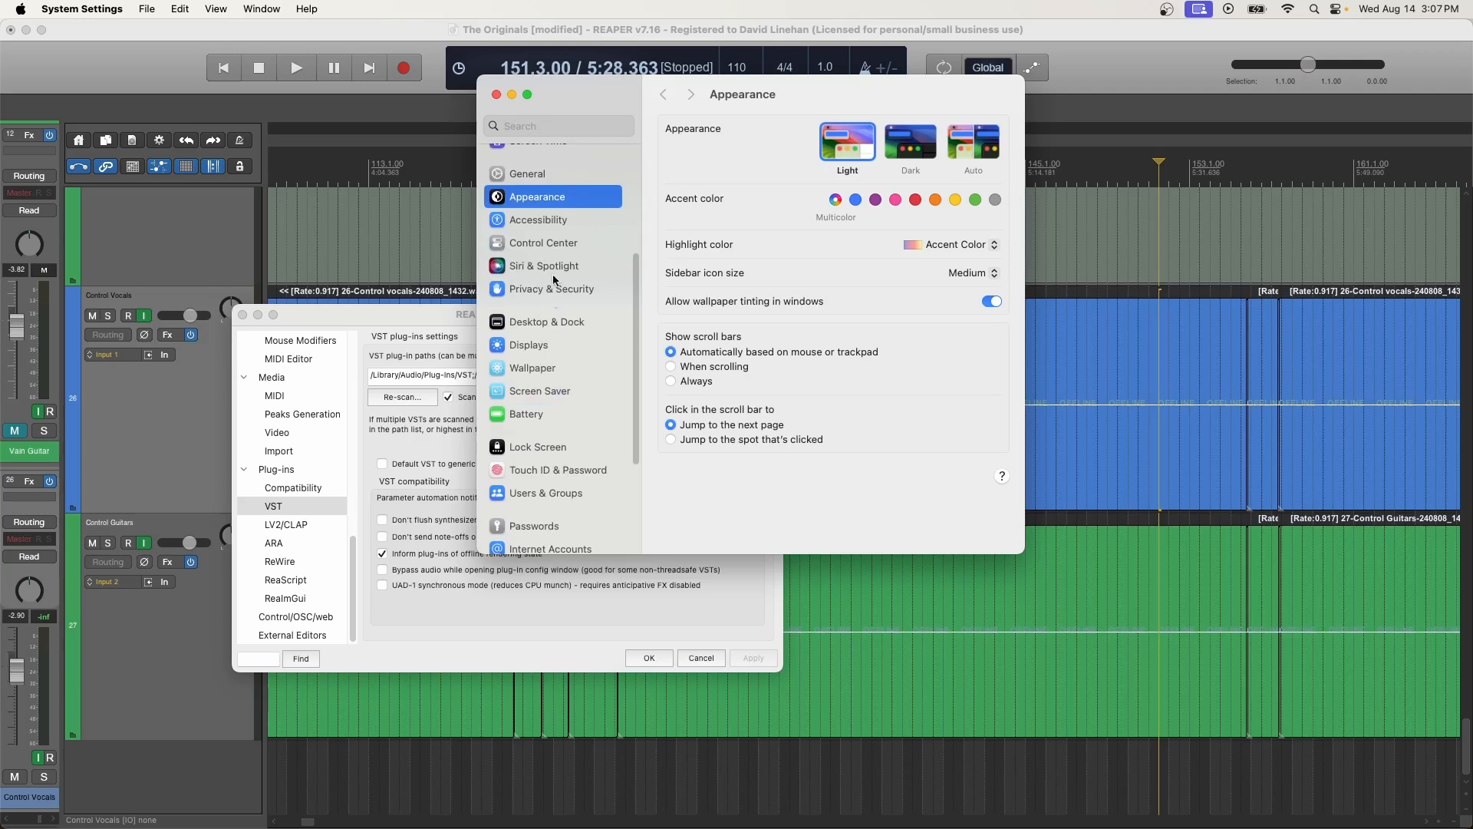
click(551, 289)
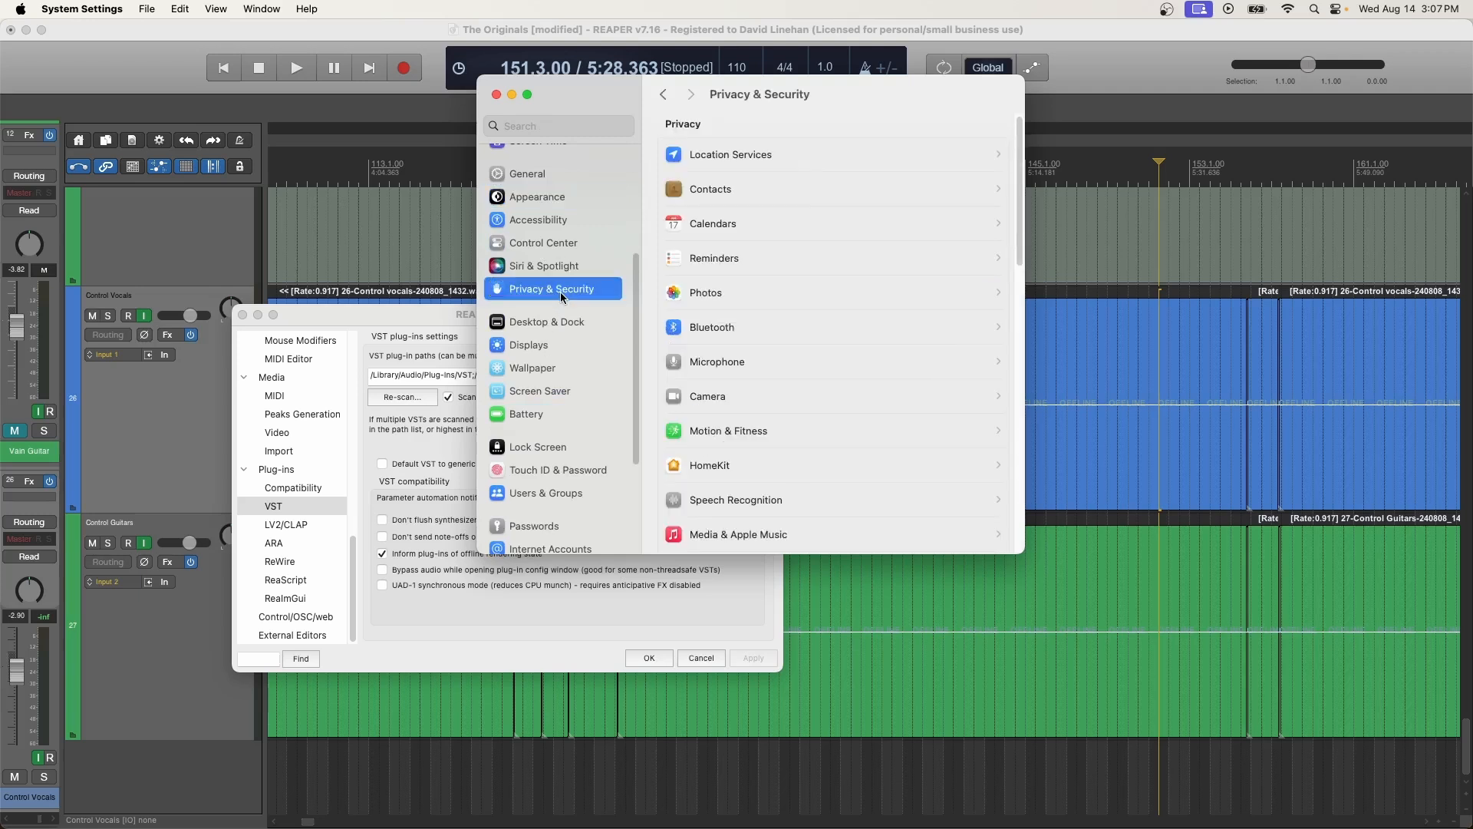
scroll(down, 3)
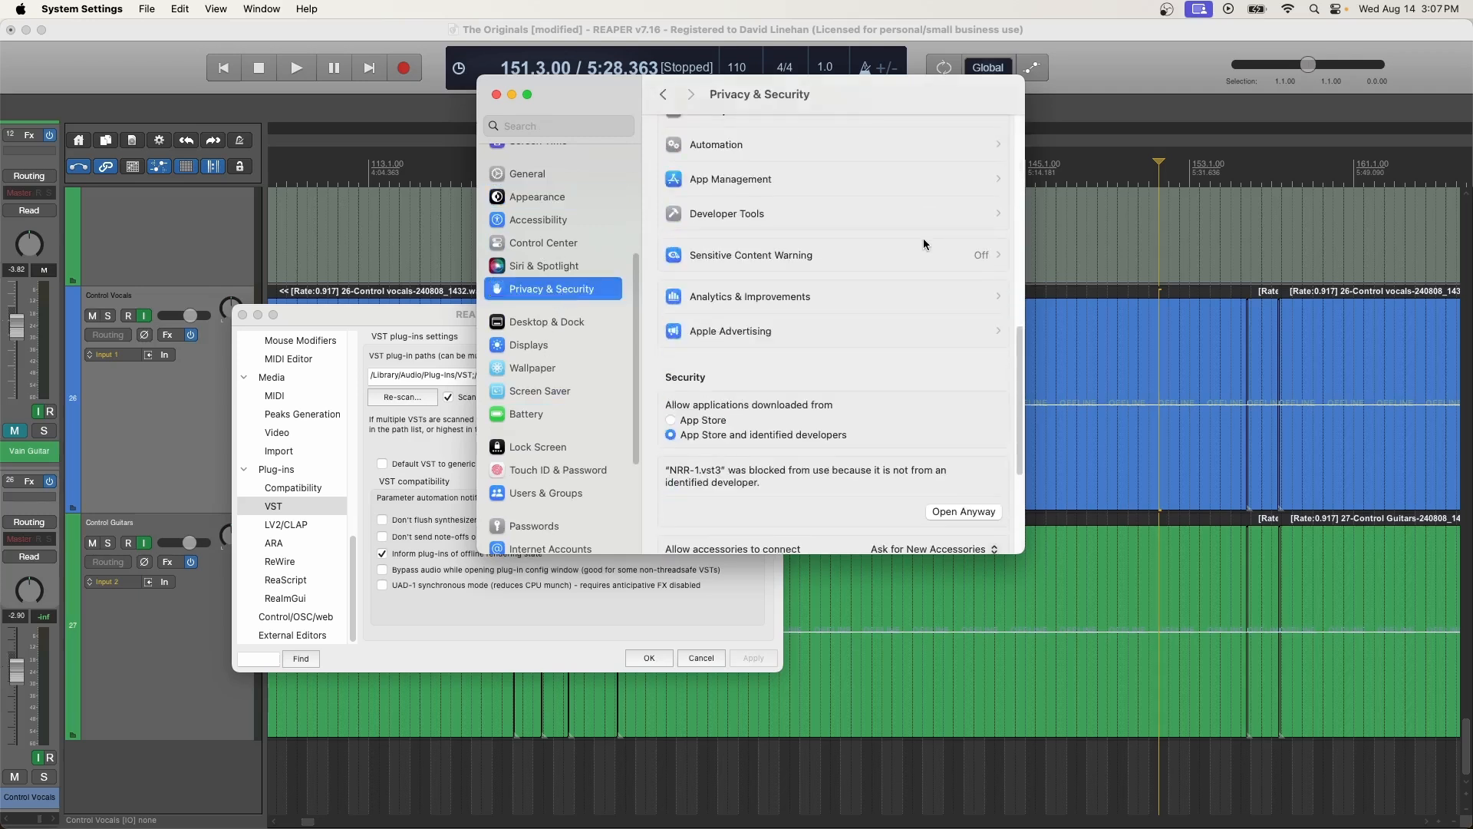
scroll(down, 3)
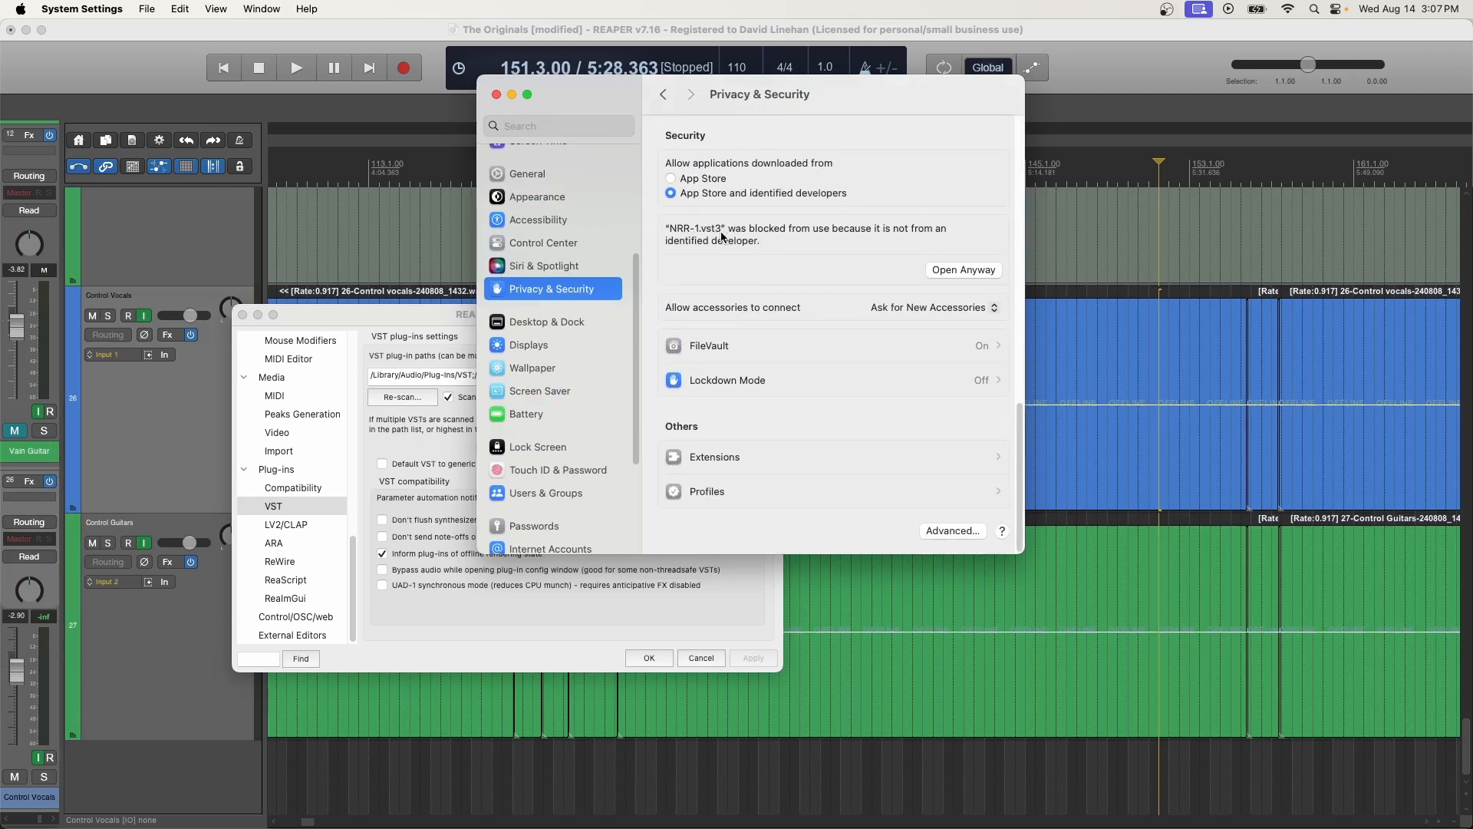
mouse_move(802, 241)
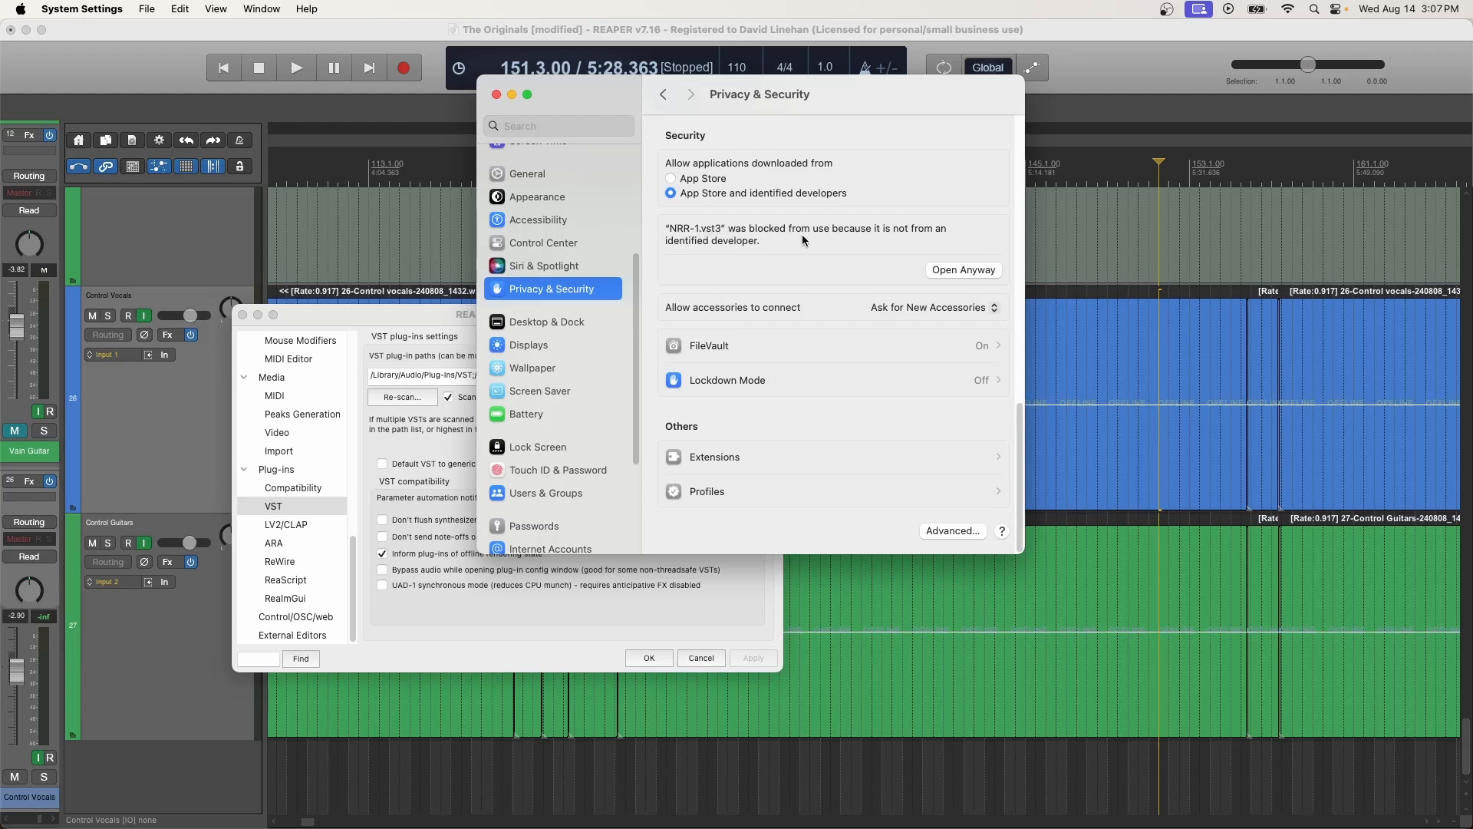
mouse_move(844, 244)
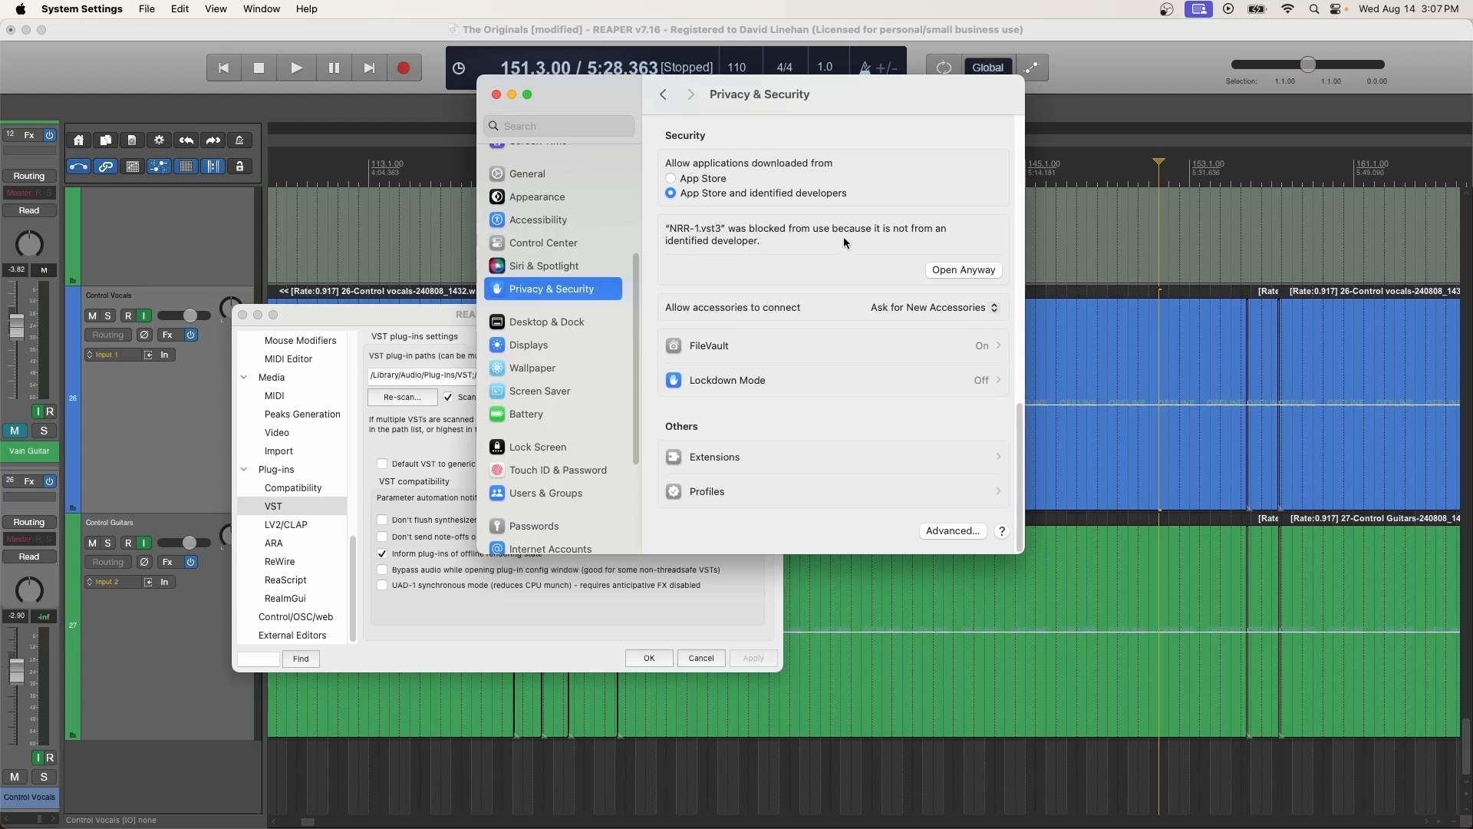
mouse_move(806, 255)
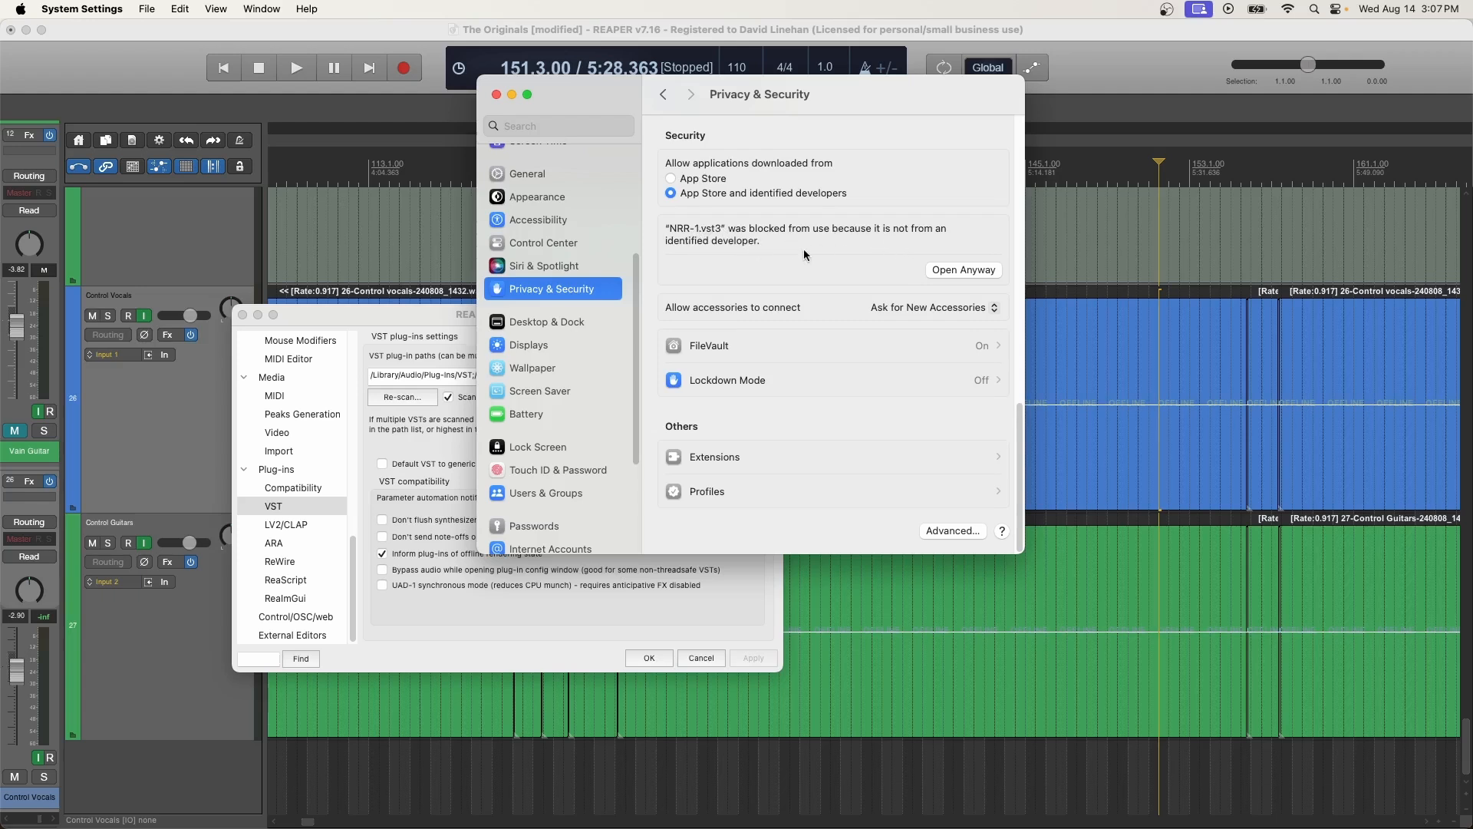
mouse_move(956, 277)
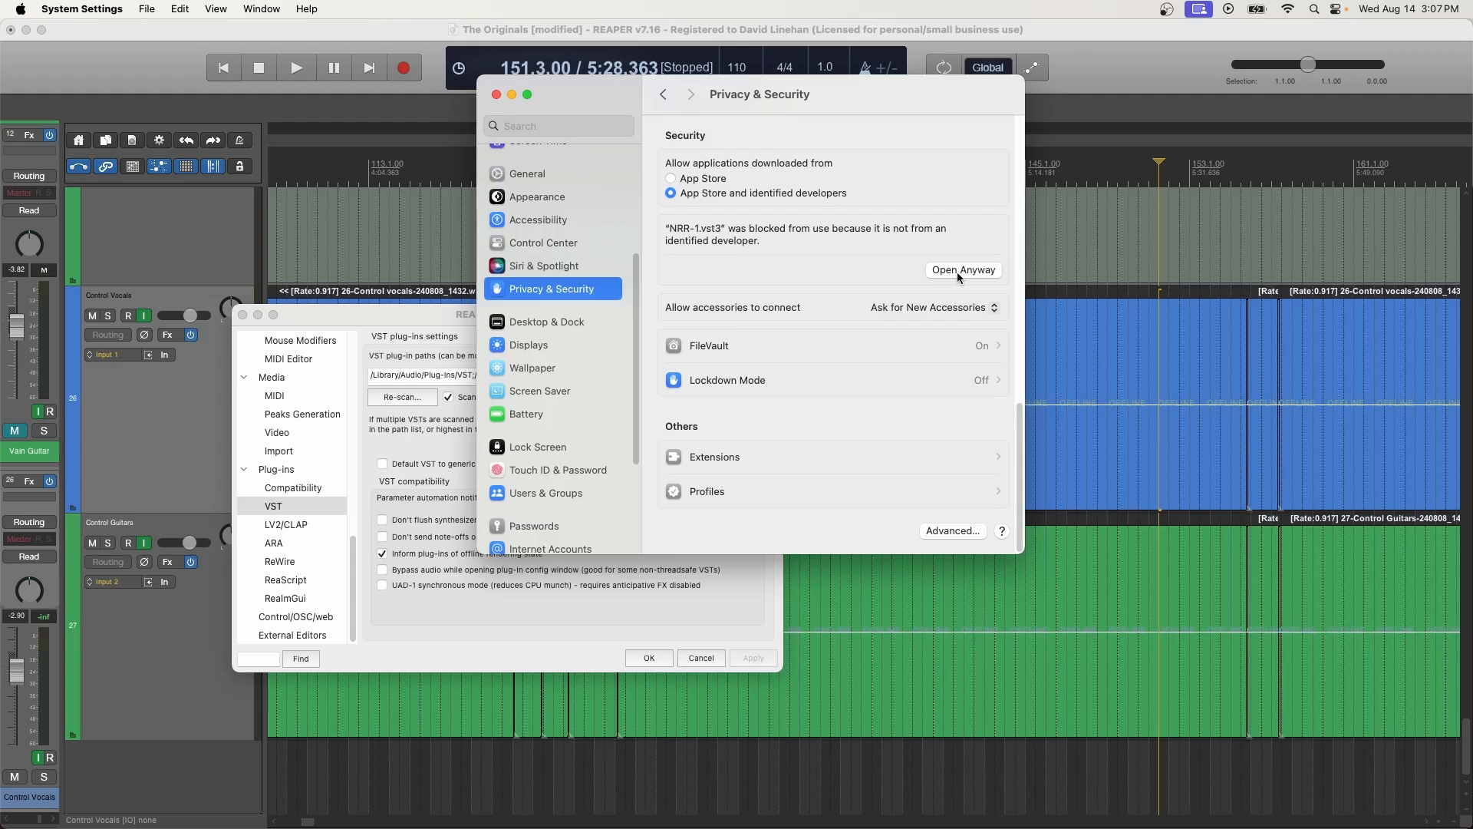
Step: Choose Open Anyway for NRR-1.vst3 and approve with the administrator password
click(962, 270)
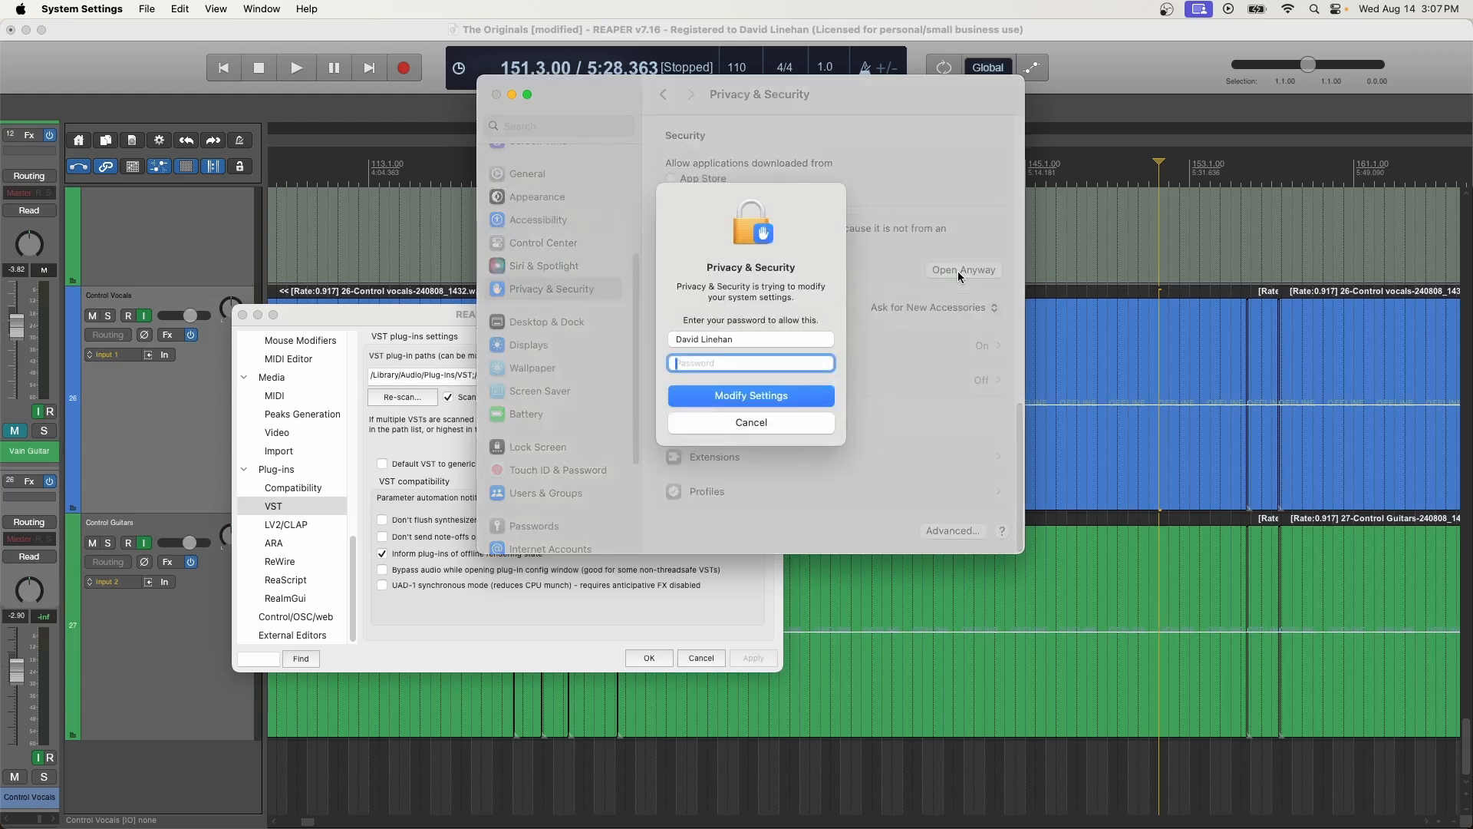
text(password)
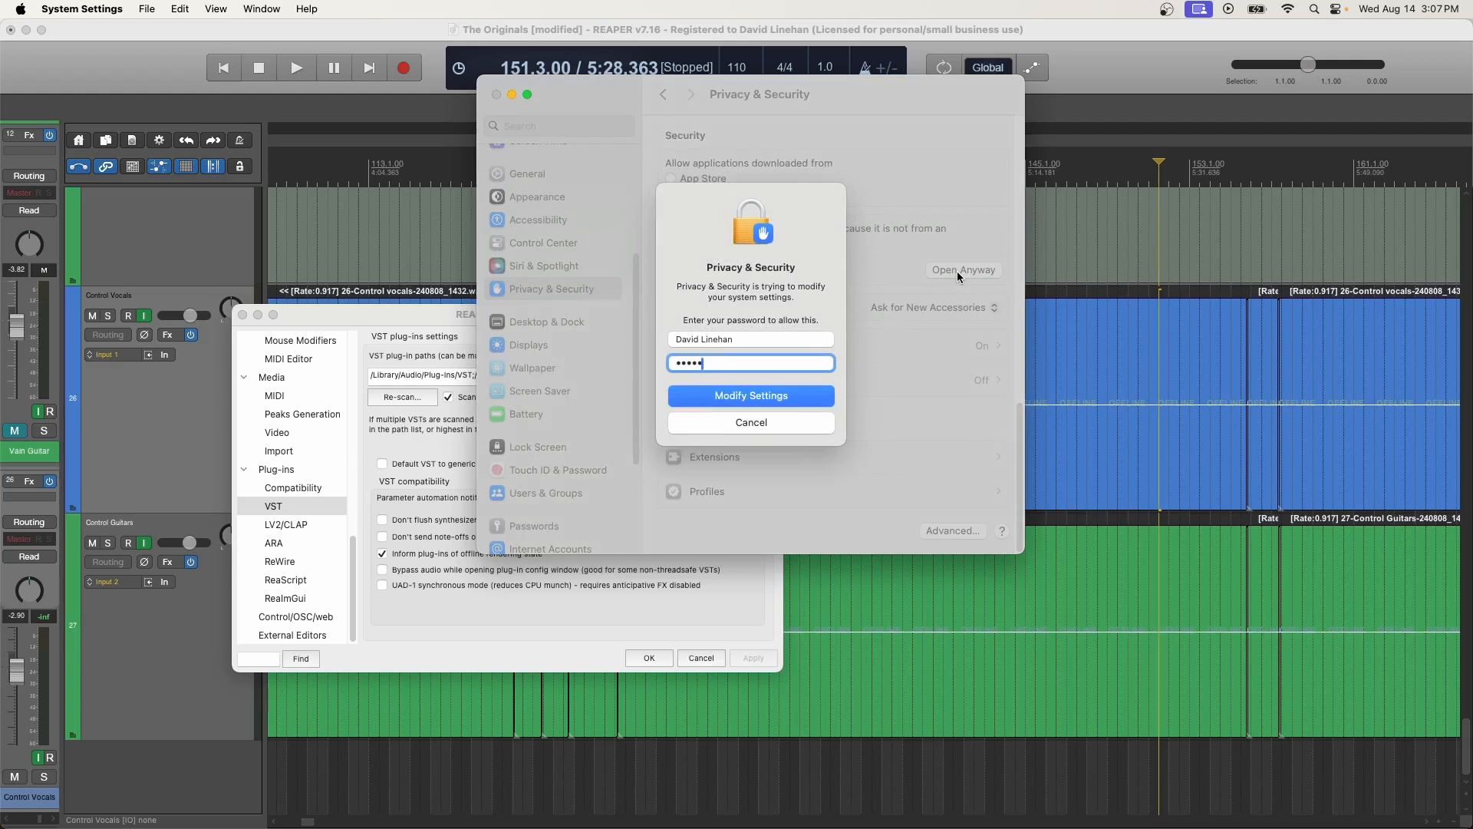
click(751, 394)
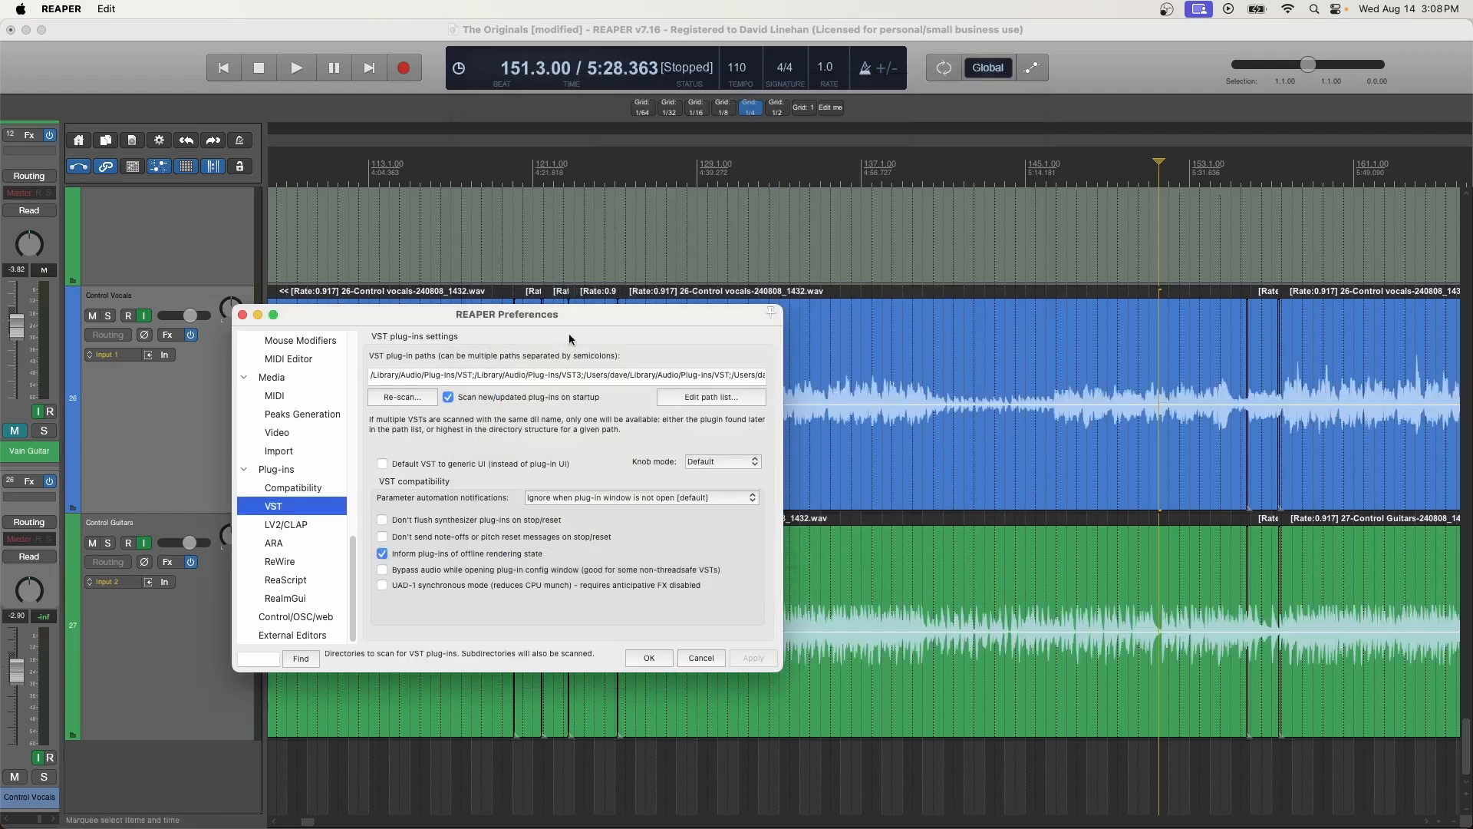
Step: Accept the Preferences and close the Control Vocals FX window
click(402, 396)
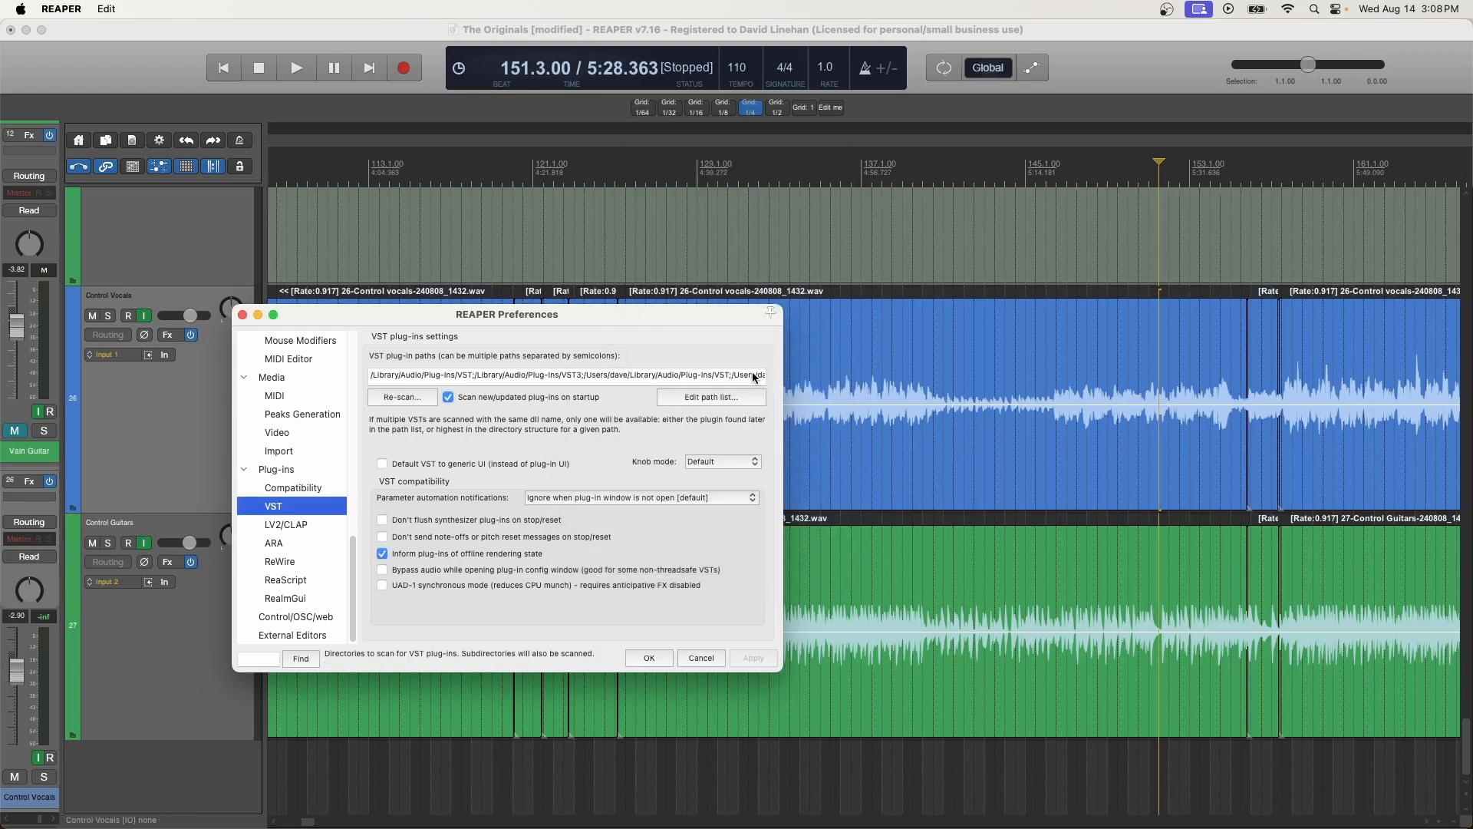
mouse_move(646, 634)
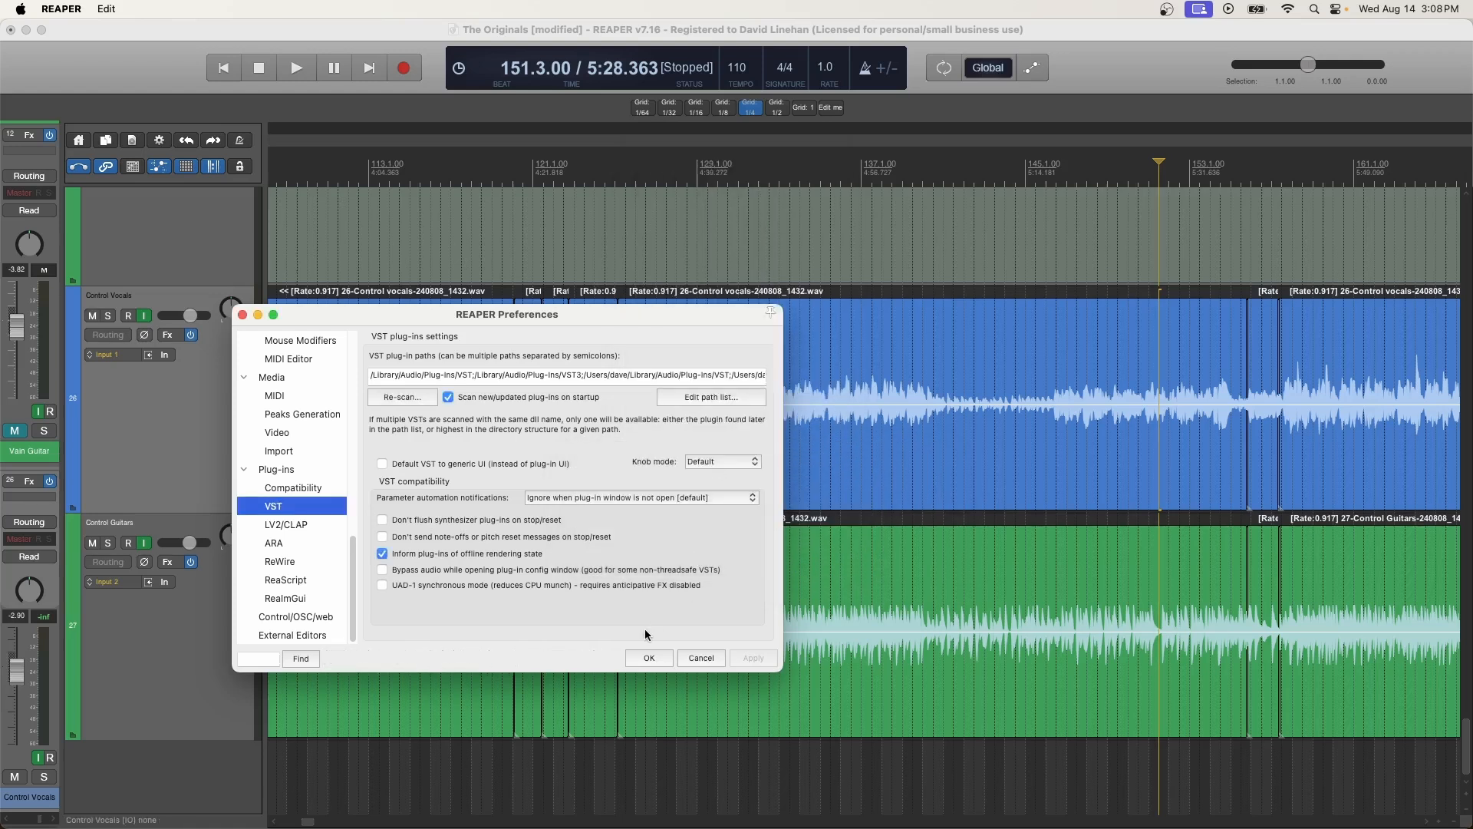
click(648, 657)
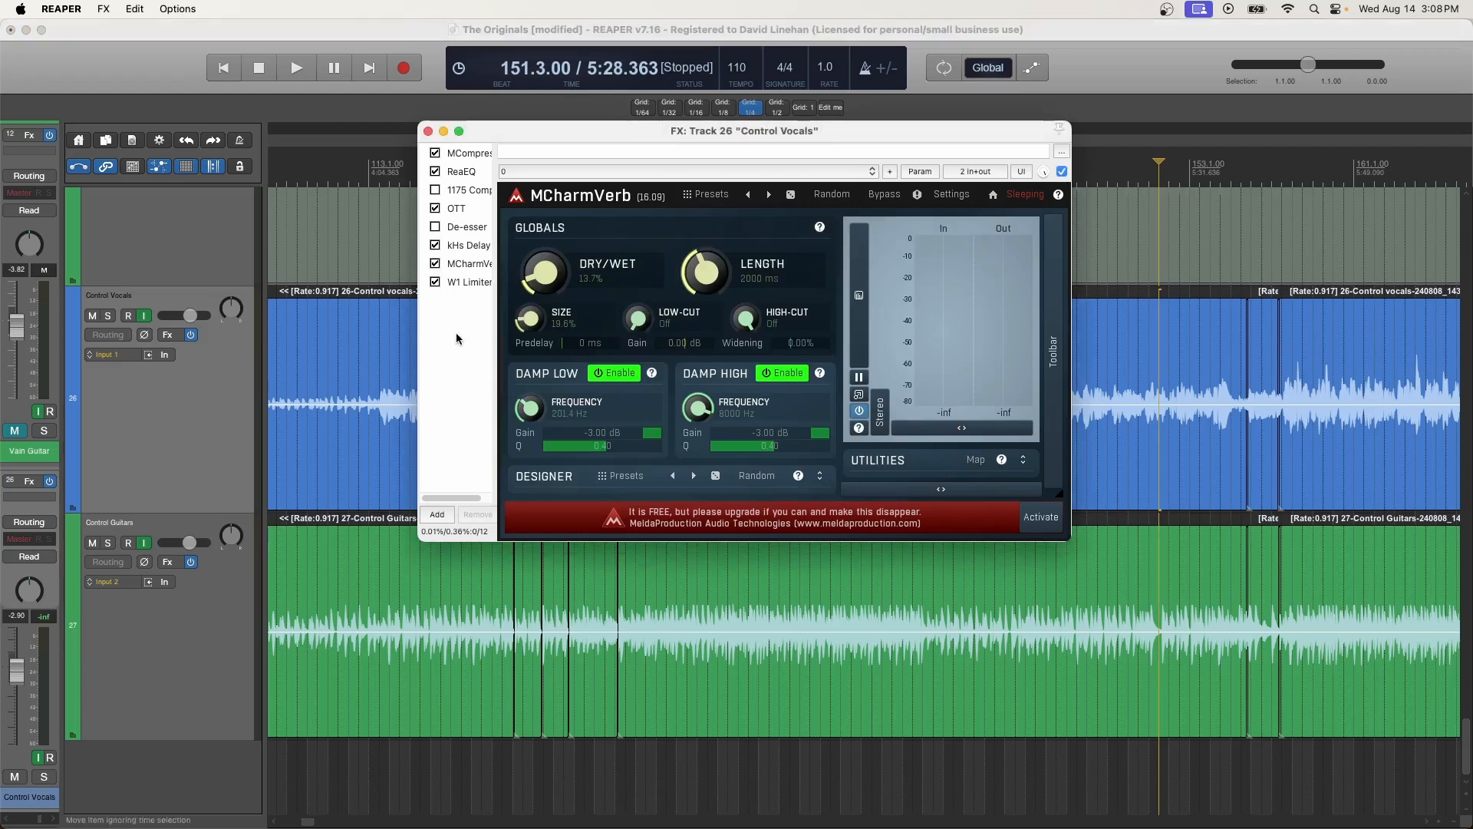
click(428, 130)
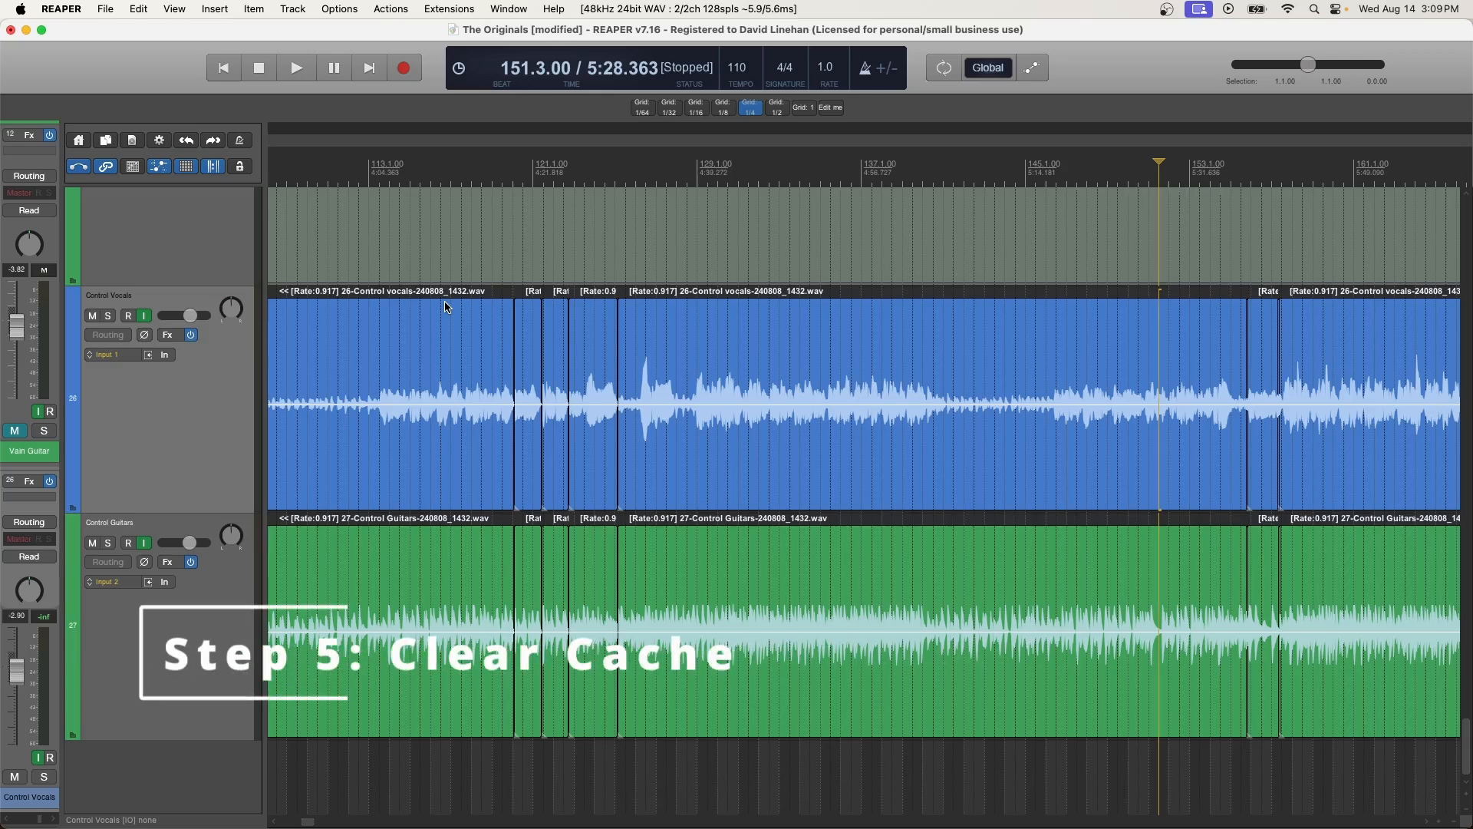
Step: Reopen Preferences on the VST page and choose clear cache and re-scan all paths
click(59, 9)
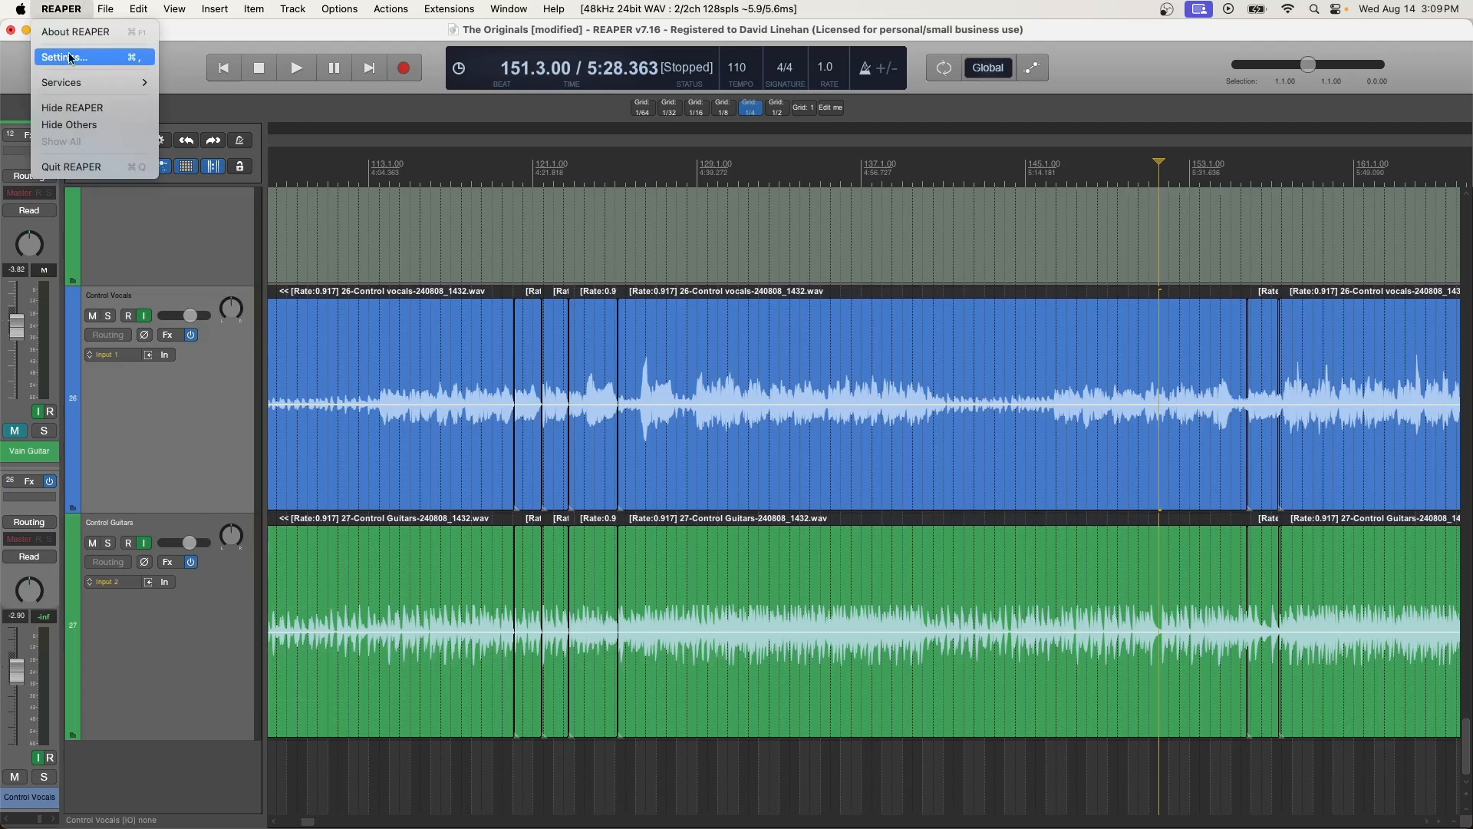
click(63, 56)
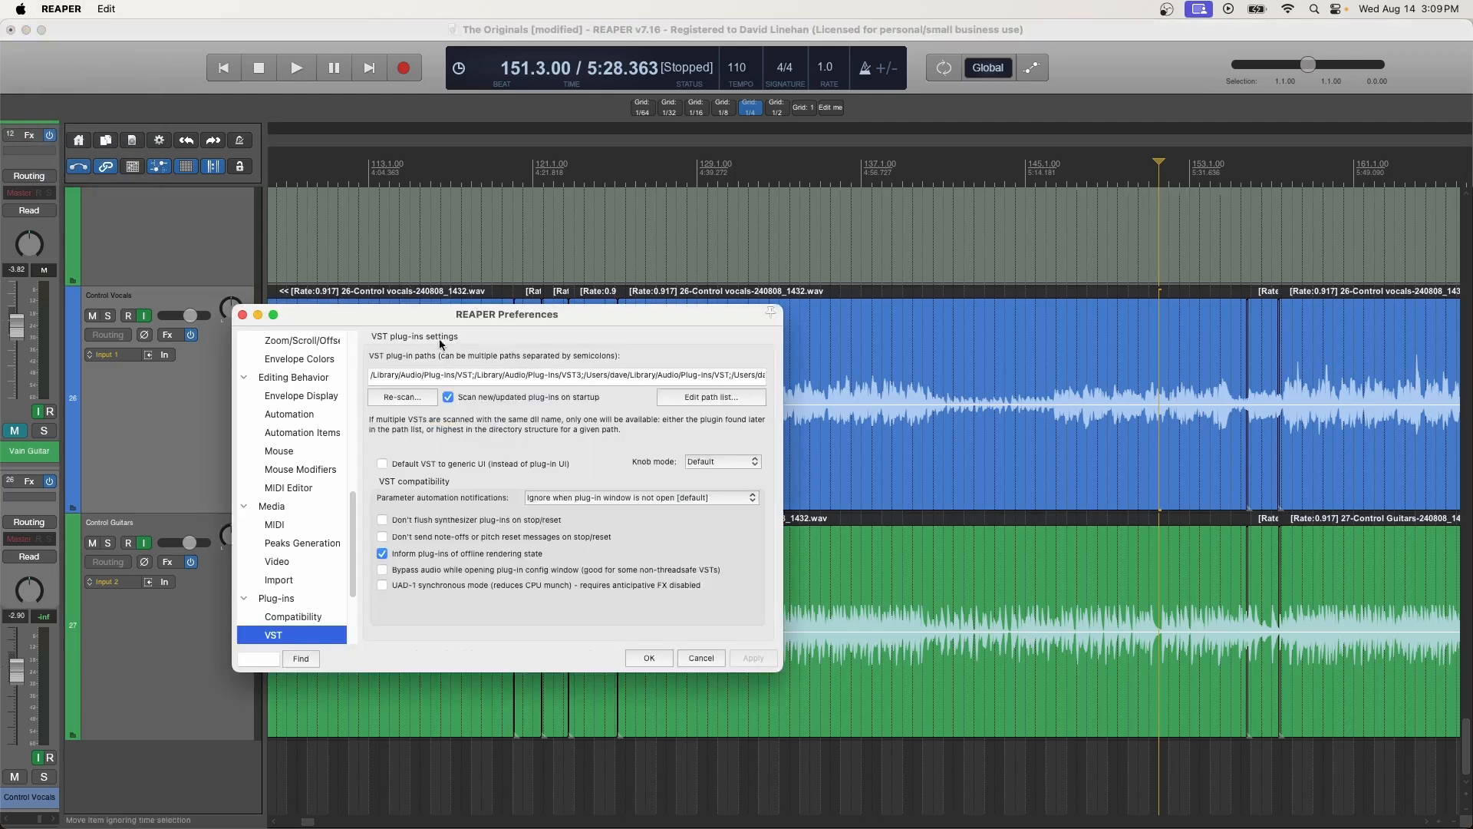
click(400, 396)
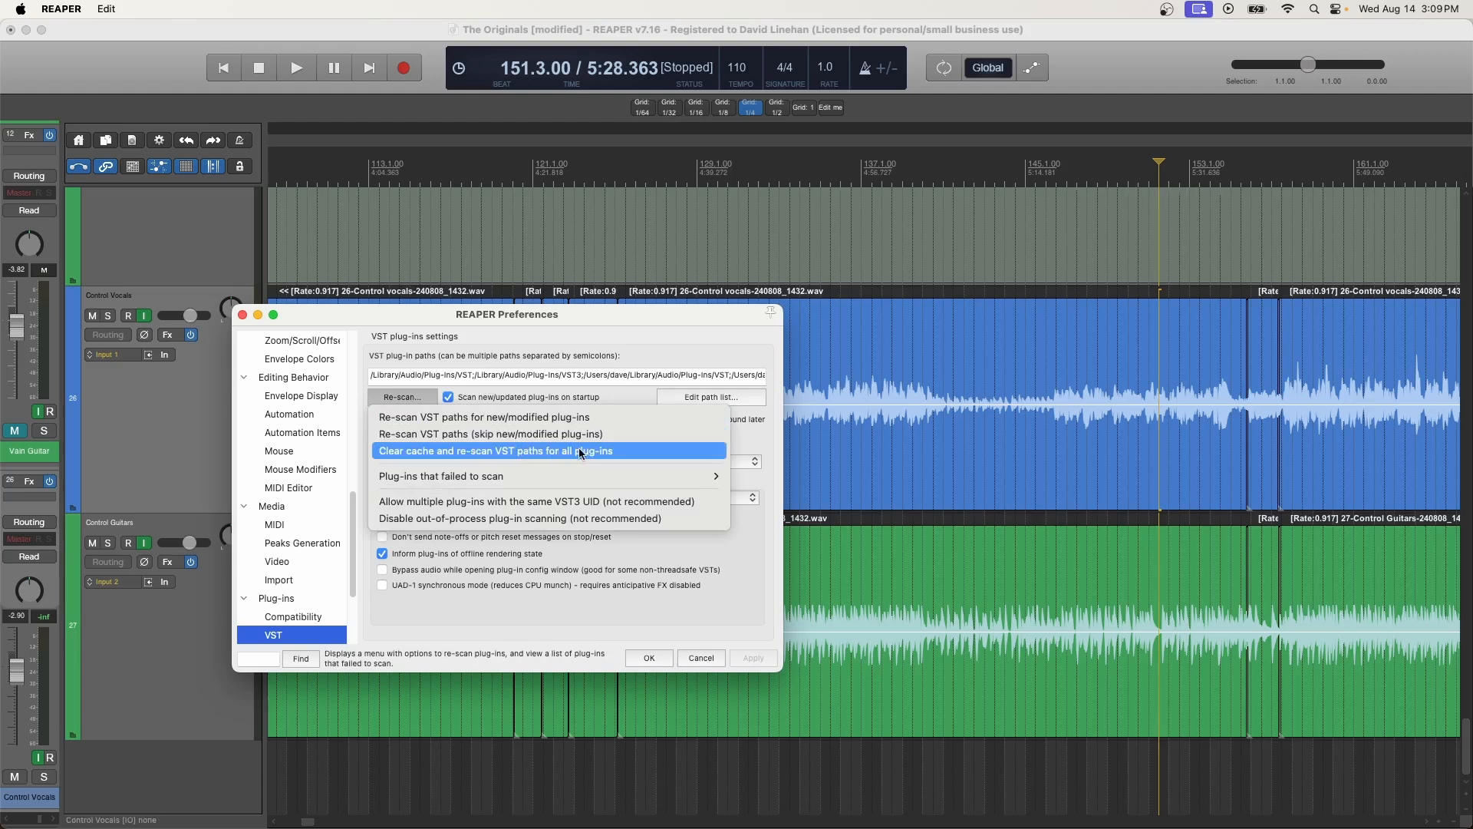
mouse_move(631, 454)
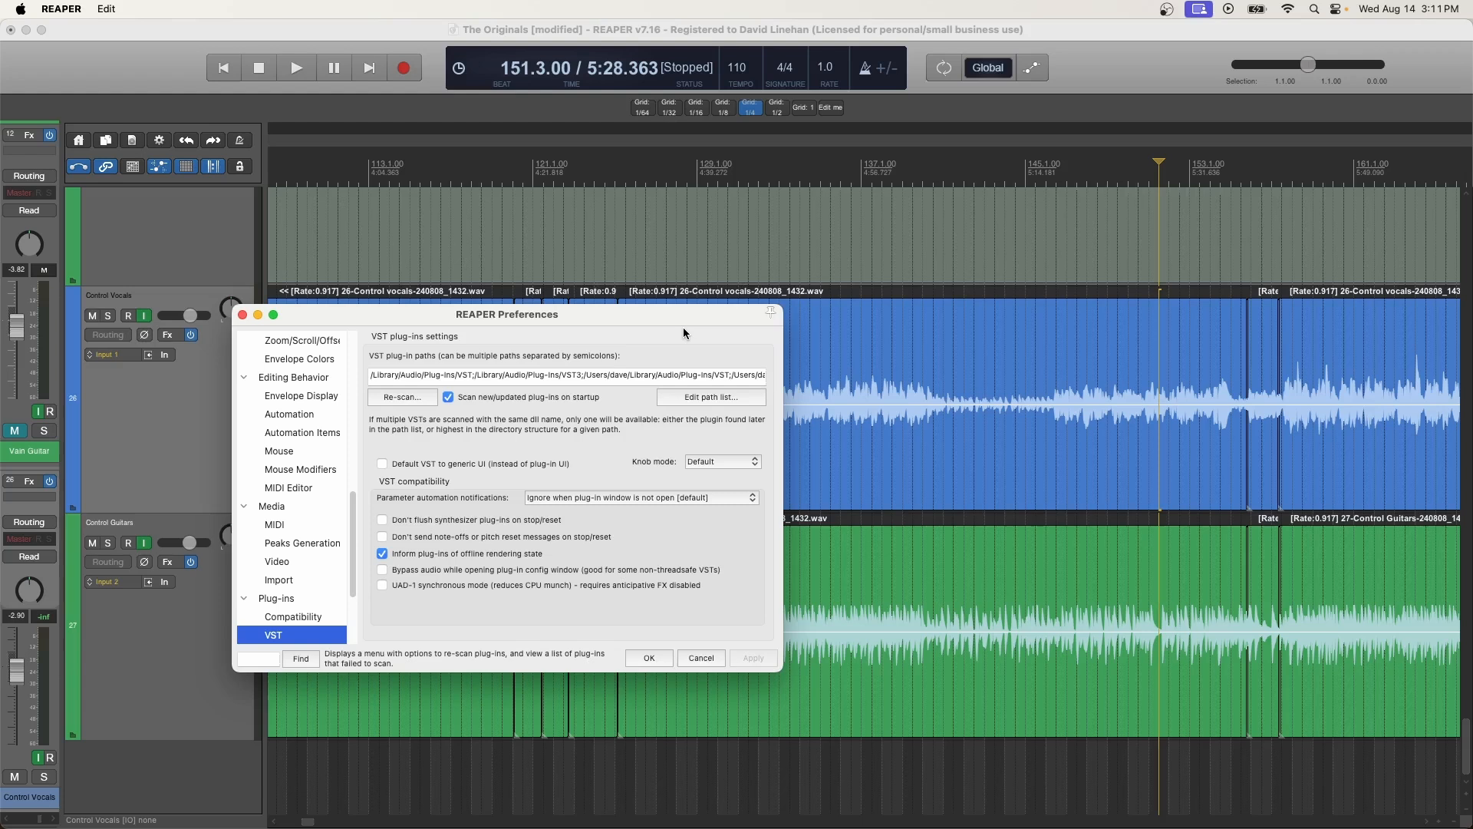
Step: Show the Edit path list menu for adding or removing VST folders
click(710, 396)
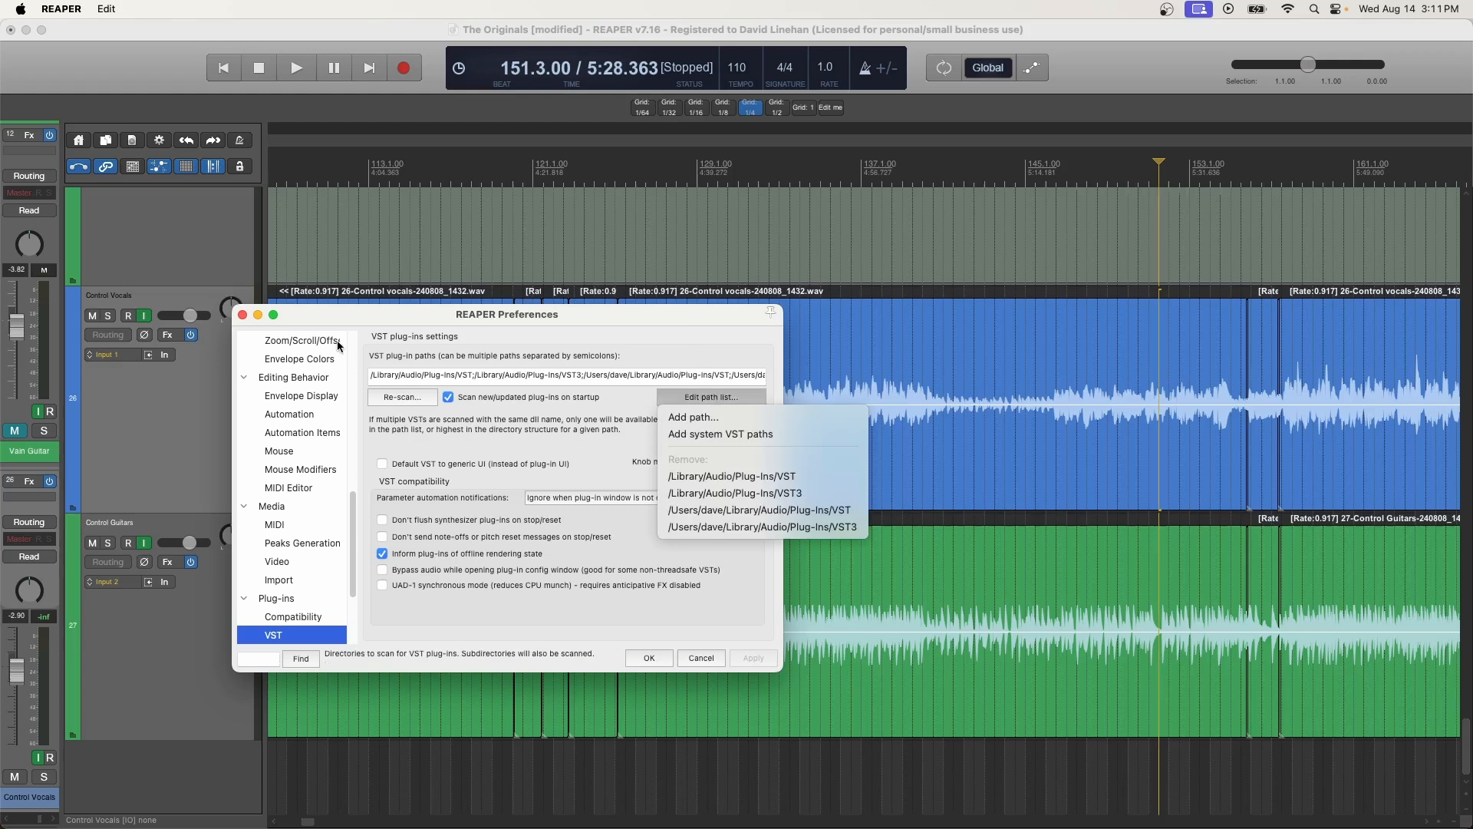
mouse_move(333, 313)
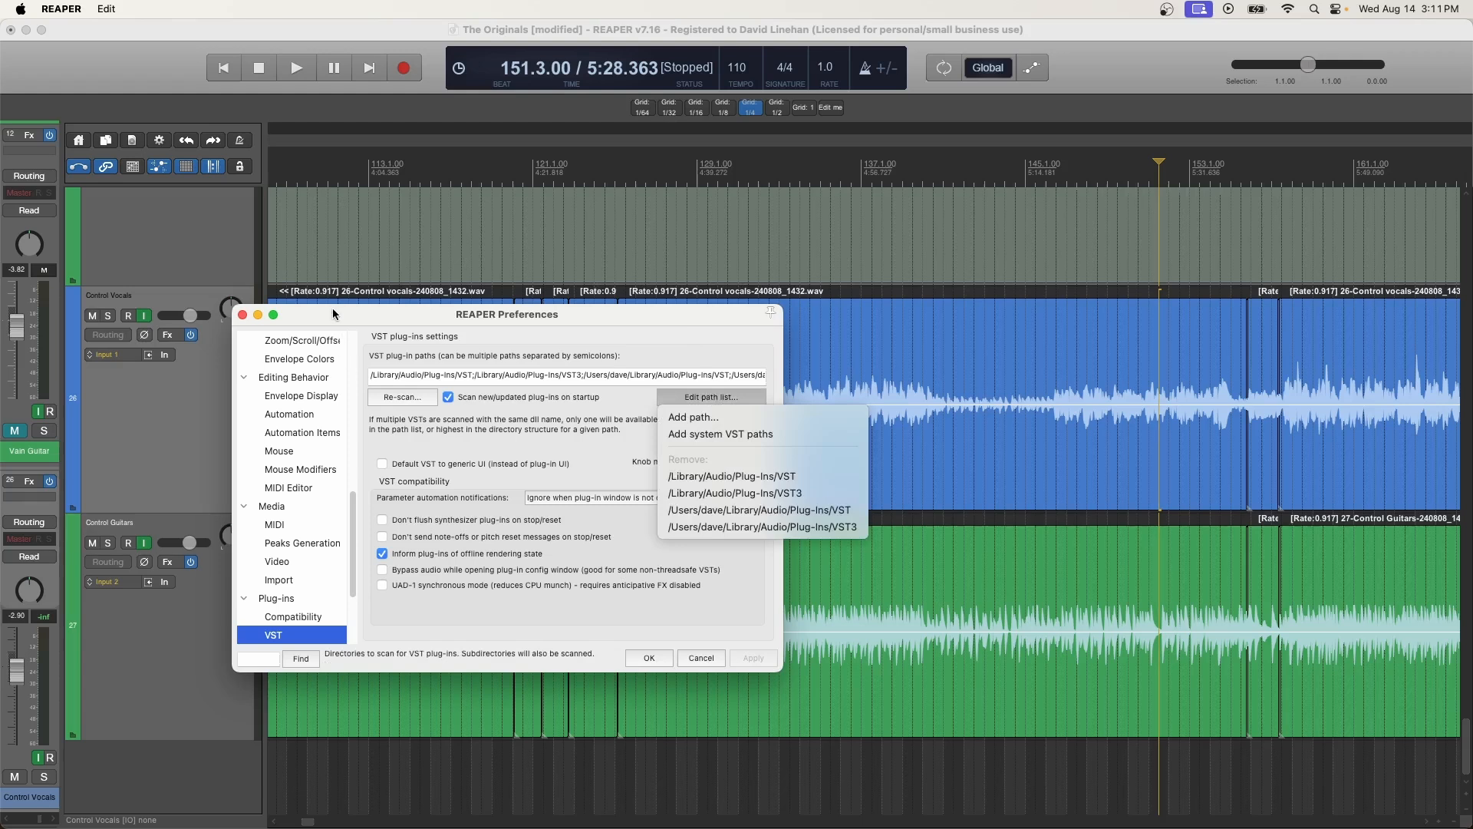